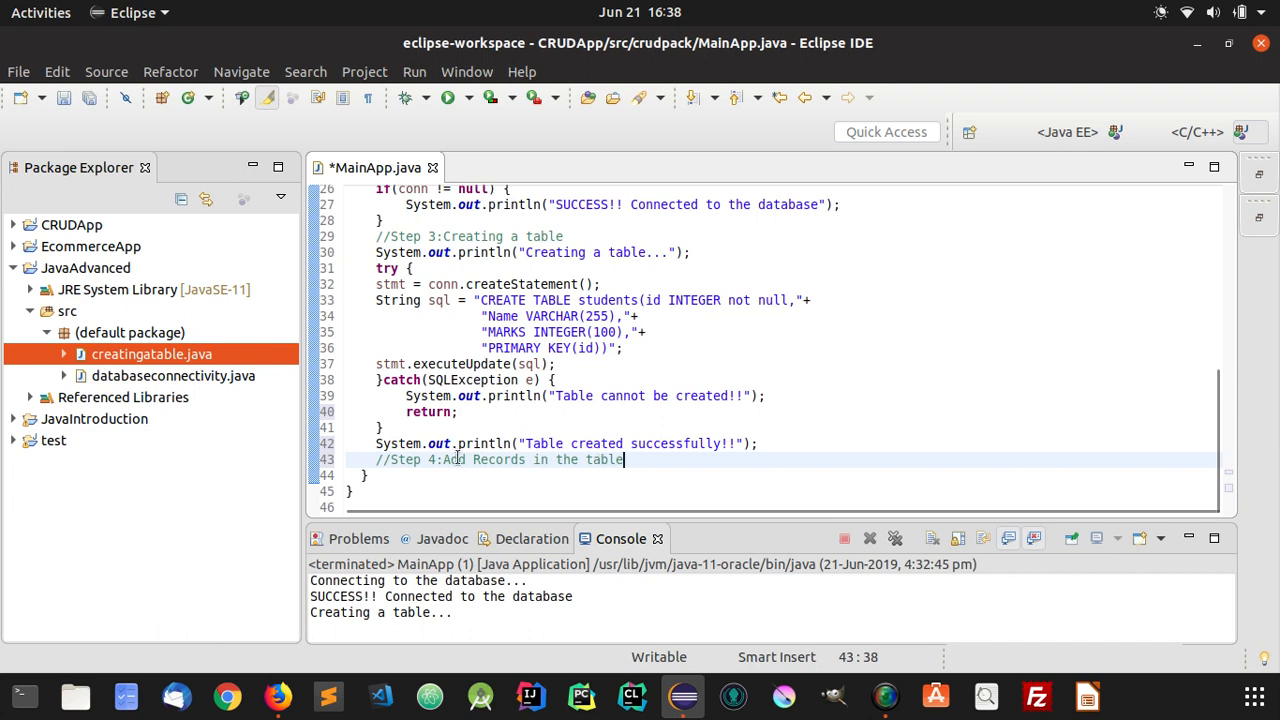
mouse_move(510, 468)
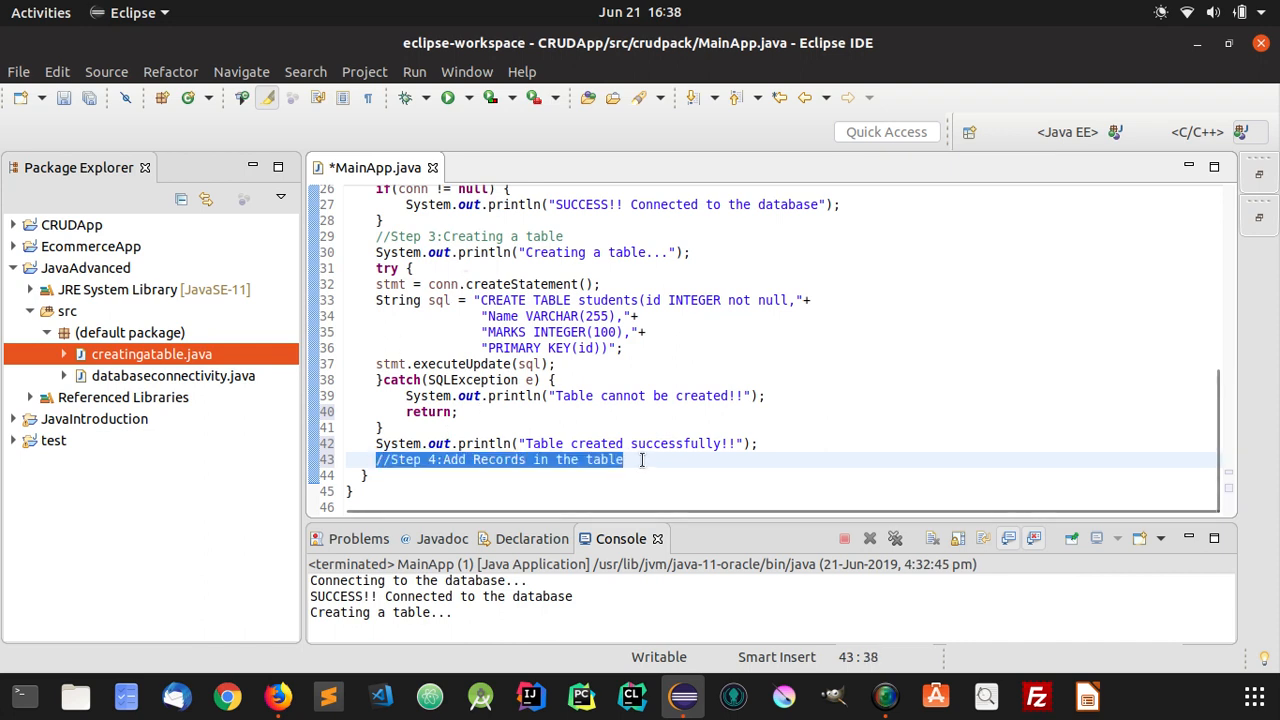
Delete the '//Step 4:Add Records in the table' comment line at the end of the method.
key(Delete)
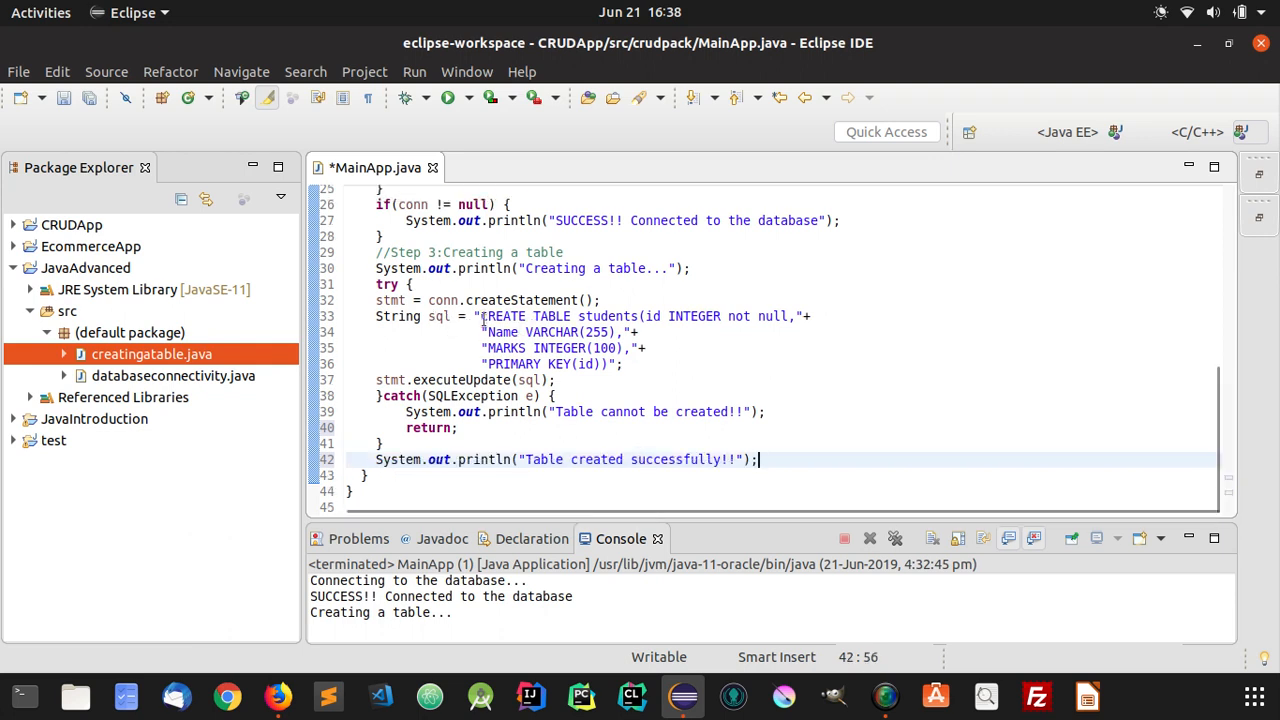
Remove the old multi-line CREATE TABLE query from the sql string.
double_click(504, 316)
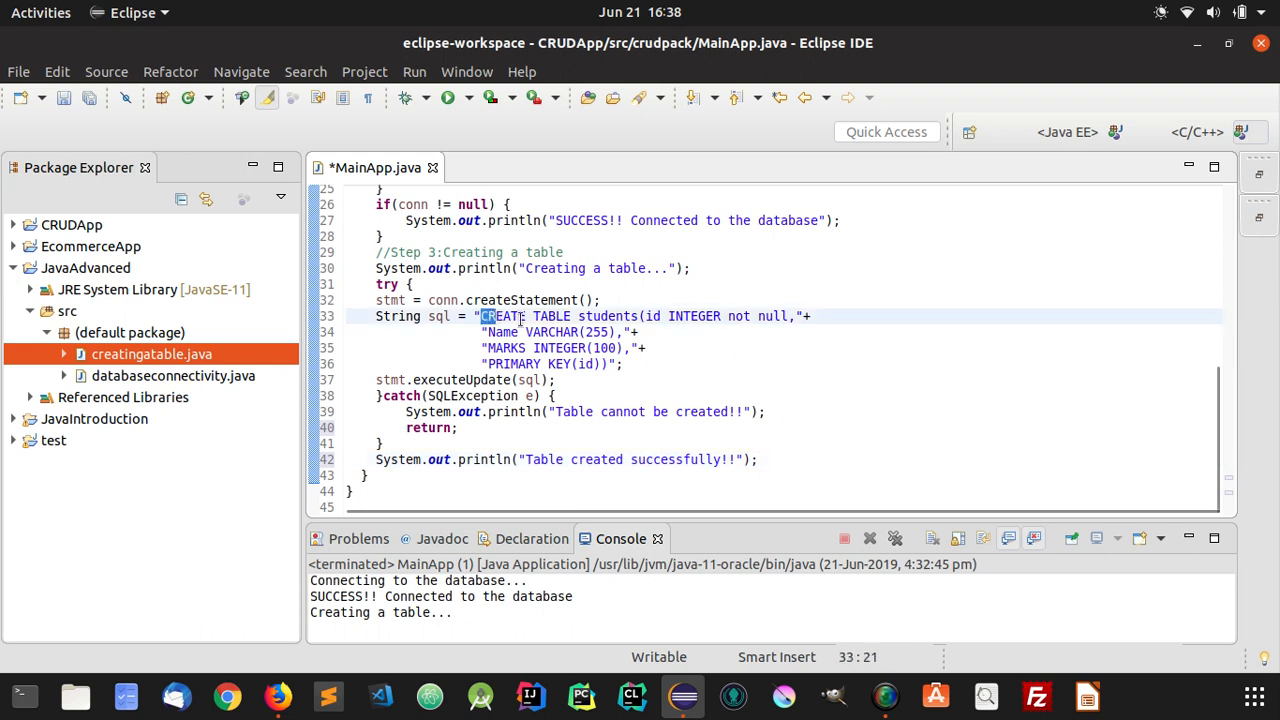
drag(484, 316, 622, 364)
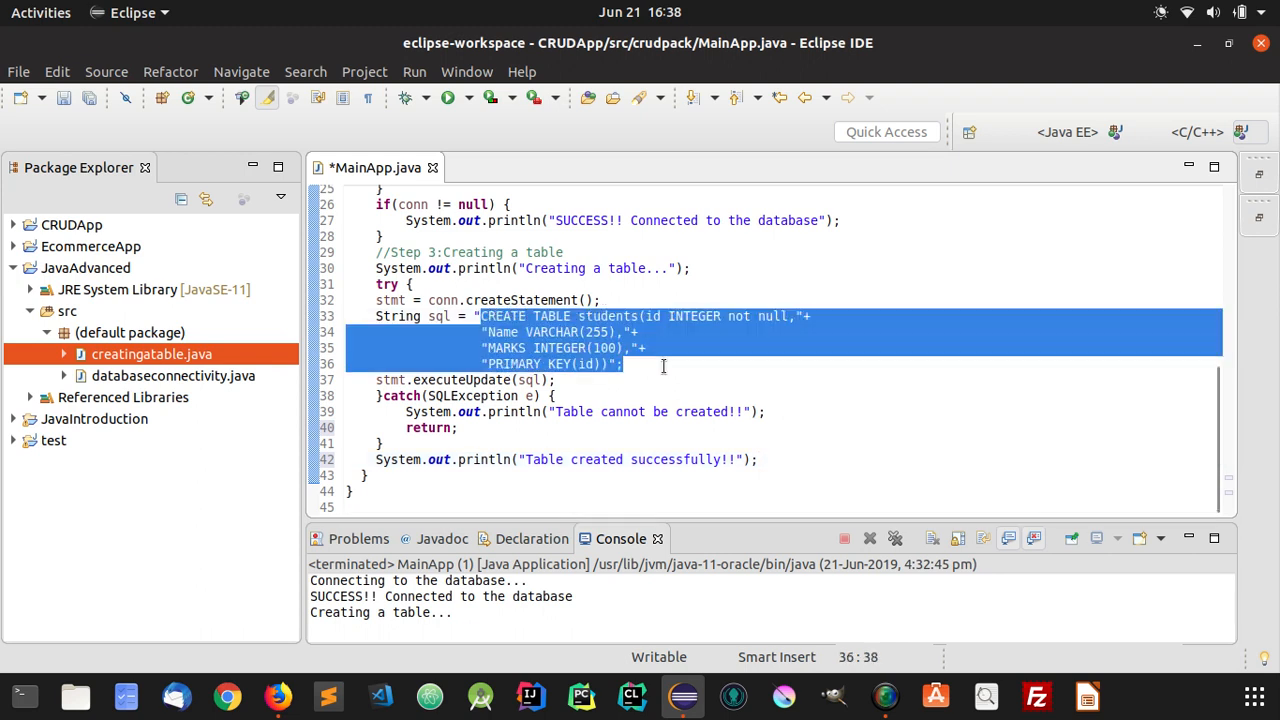
key(Delete)
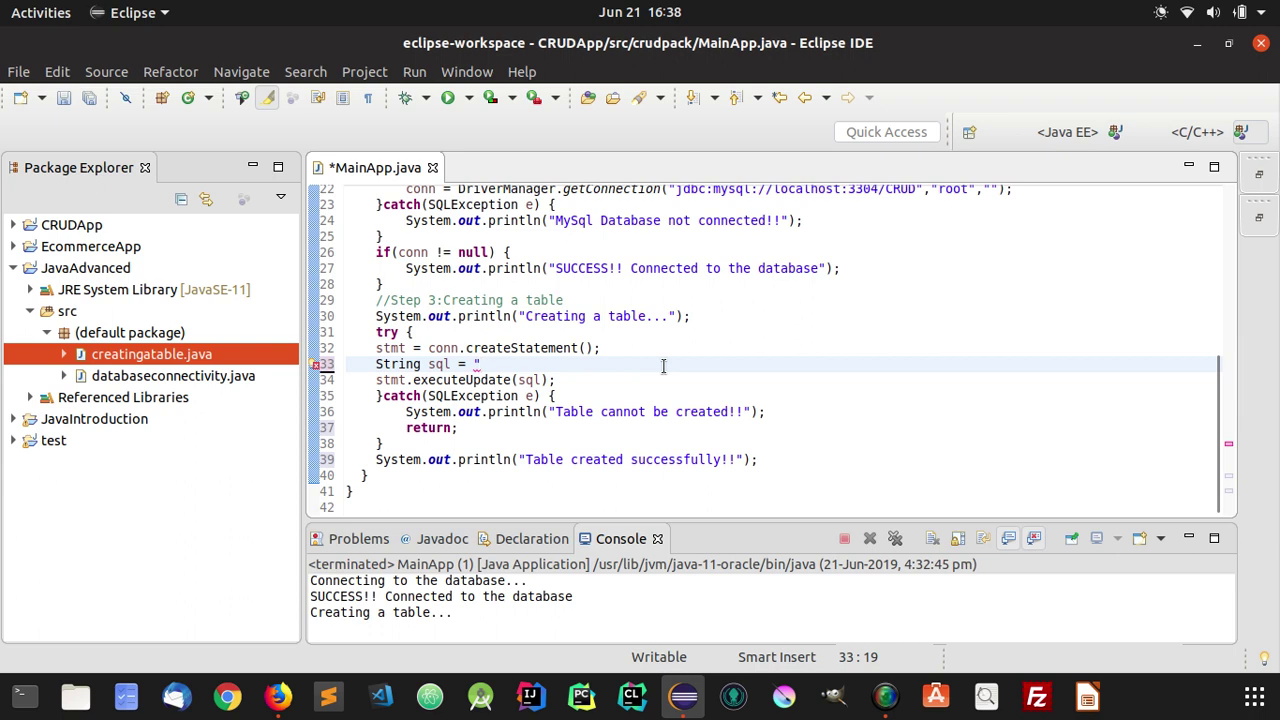
Write the start of the new query: INSERT INTO students(id,Name,MARKS.
text(INSERT into)
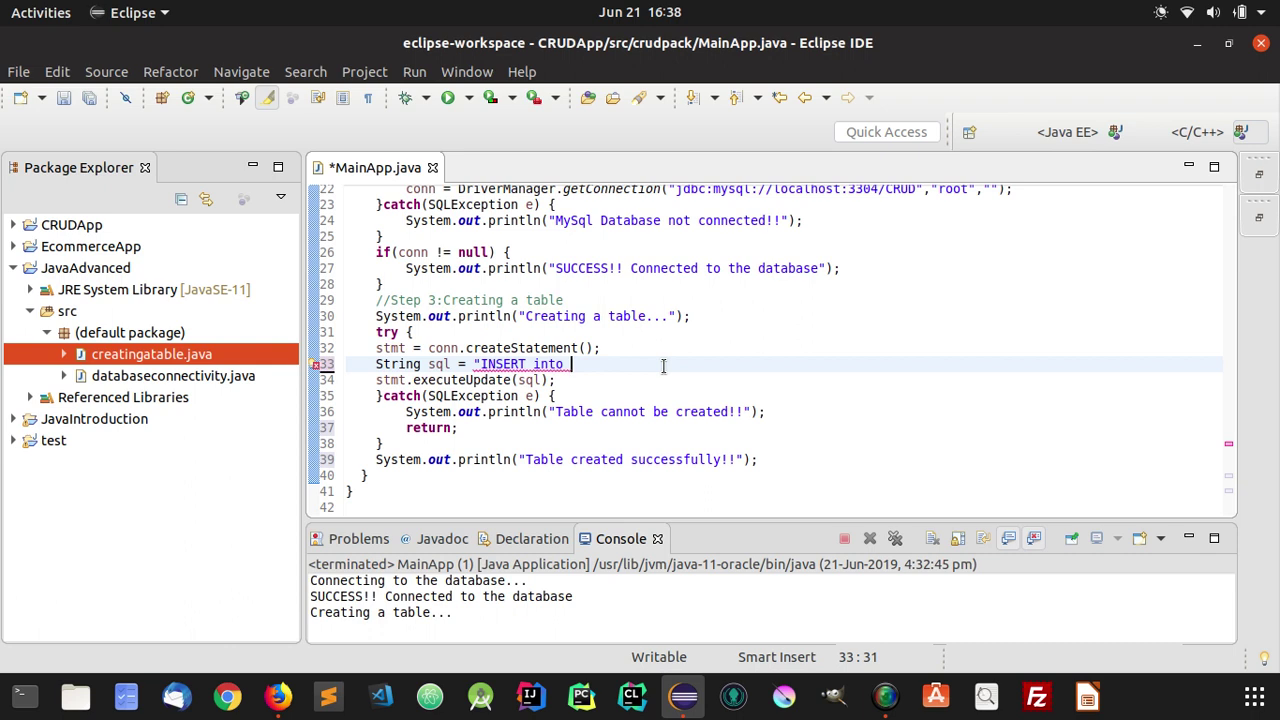
key(BackSpace)
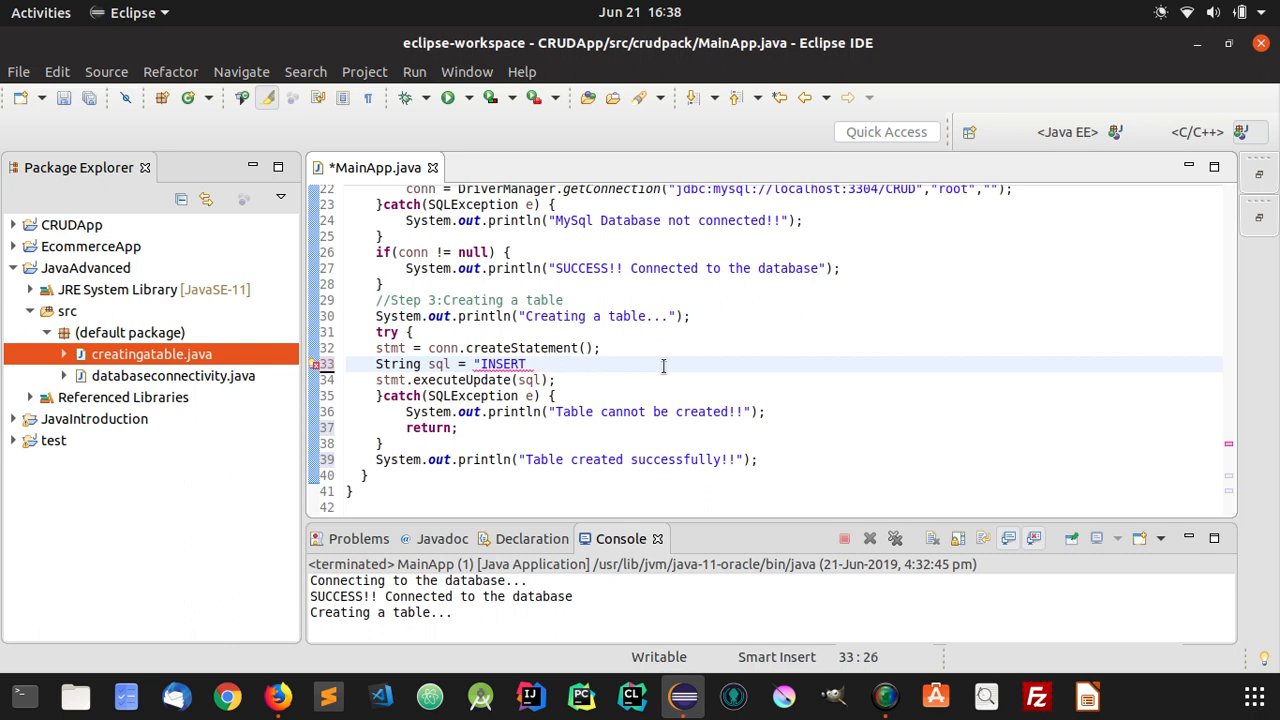
text(INTO)
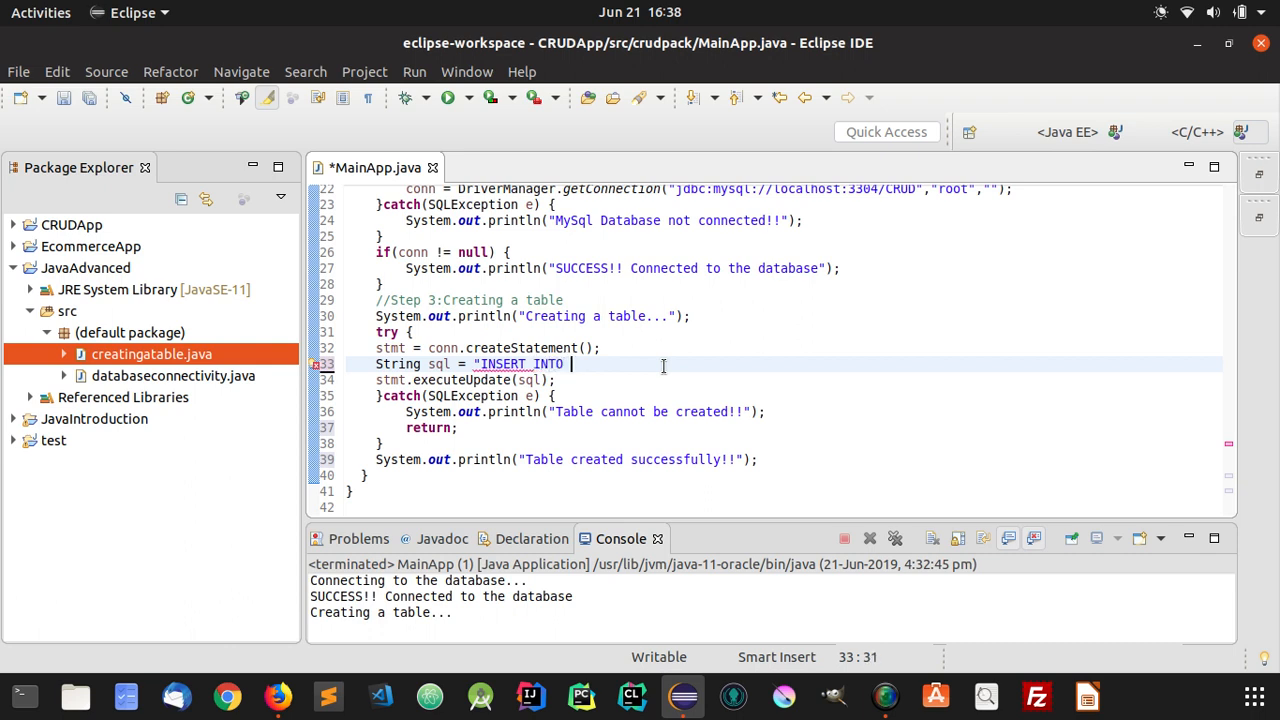
text(stdue)
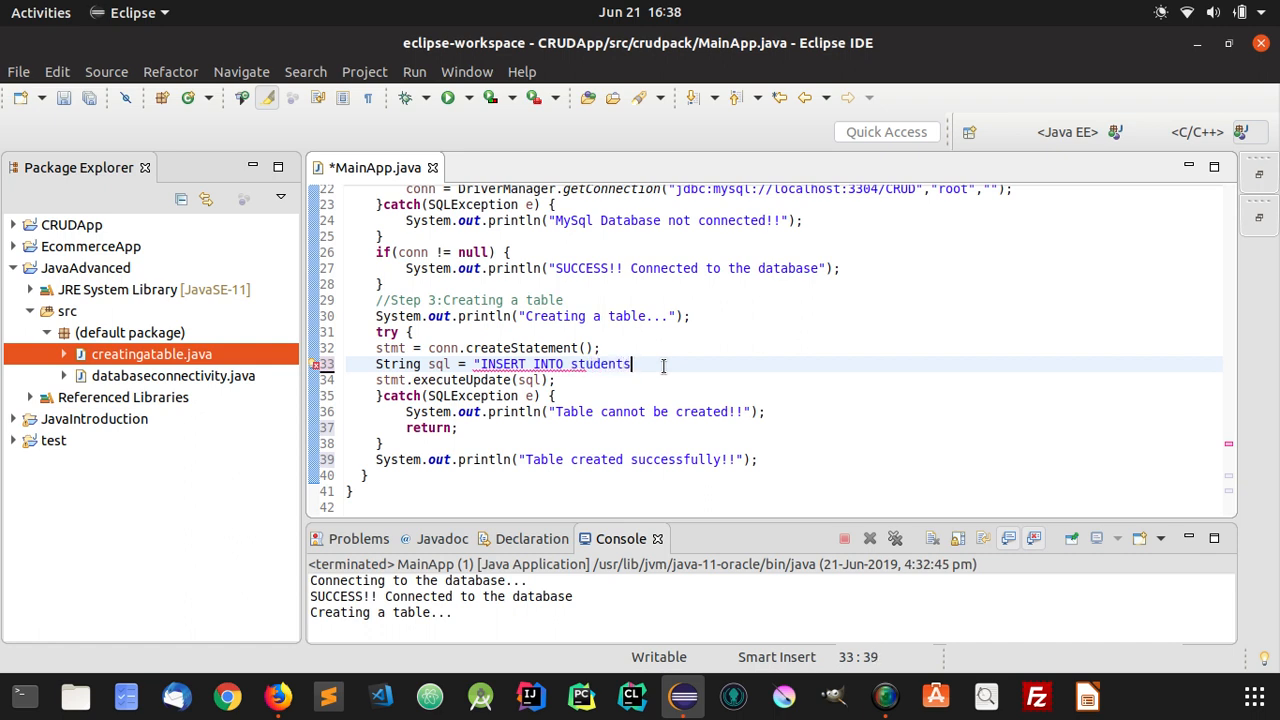
text(()
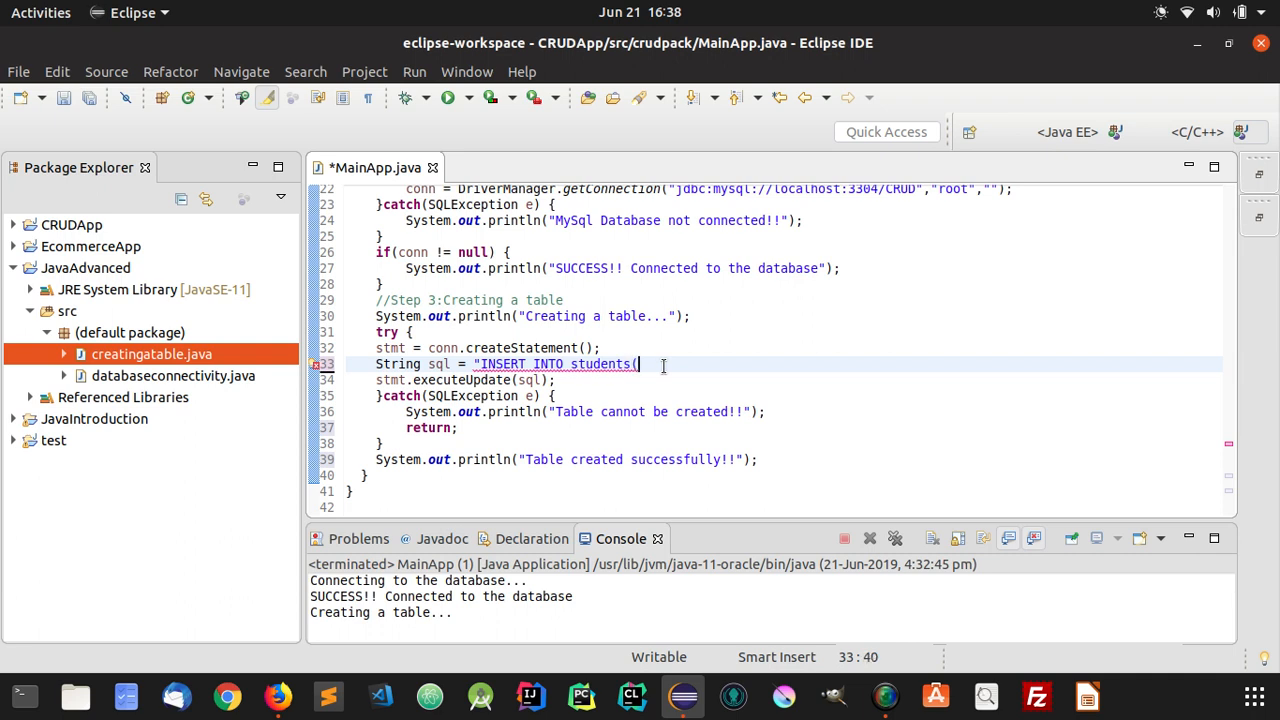
text(id)
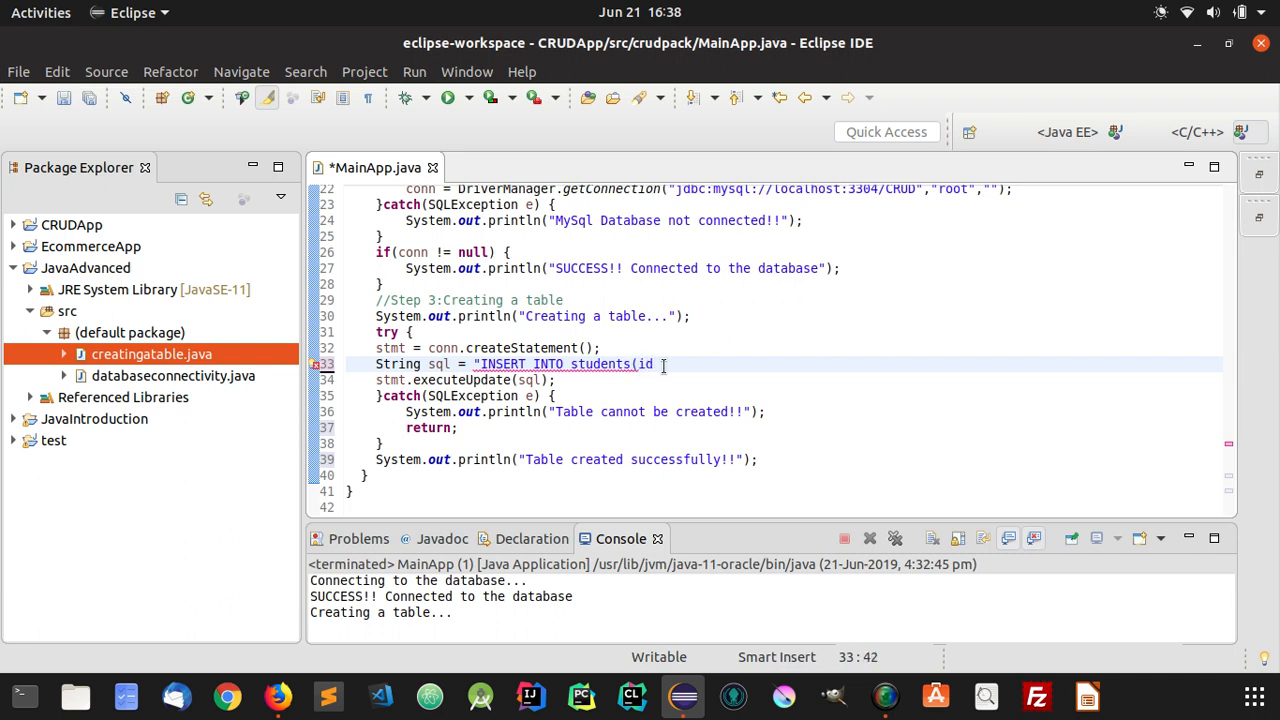
text(,)
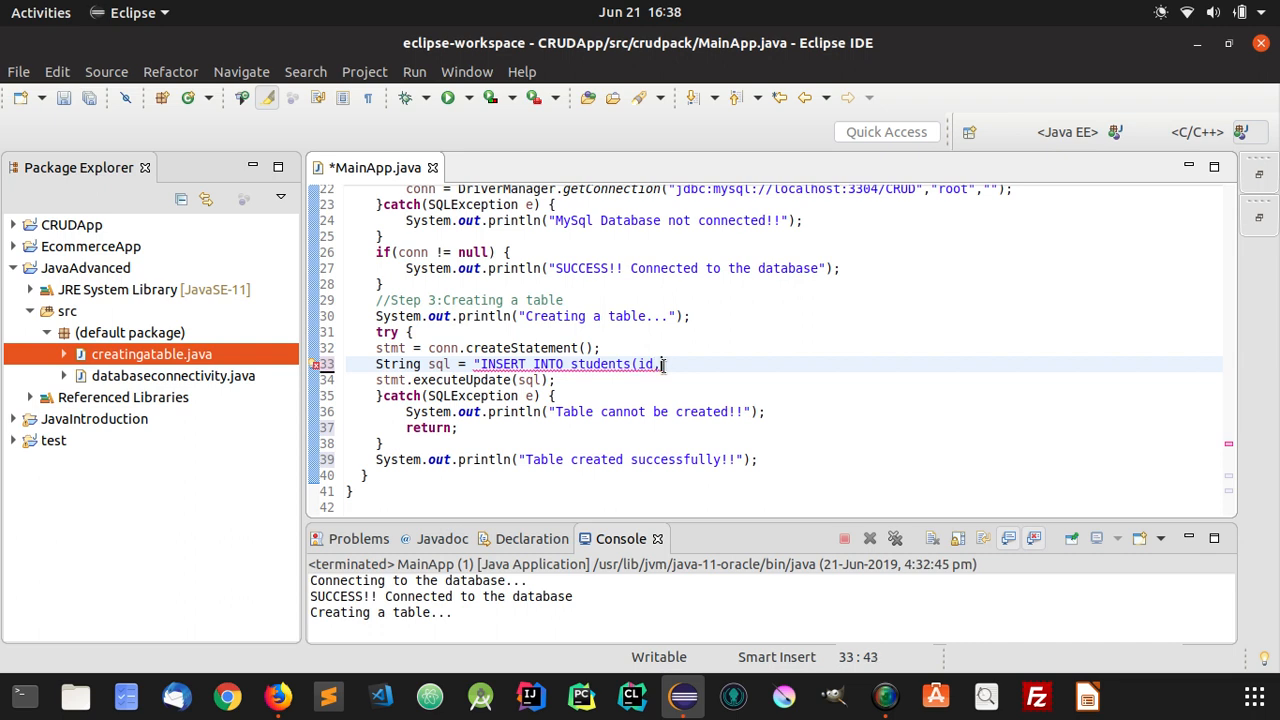
text(name,)
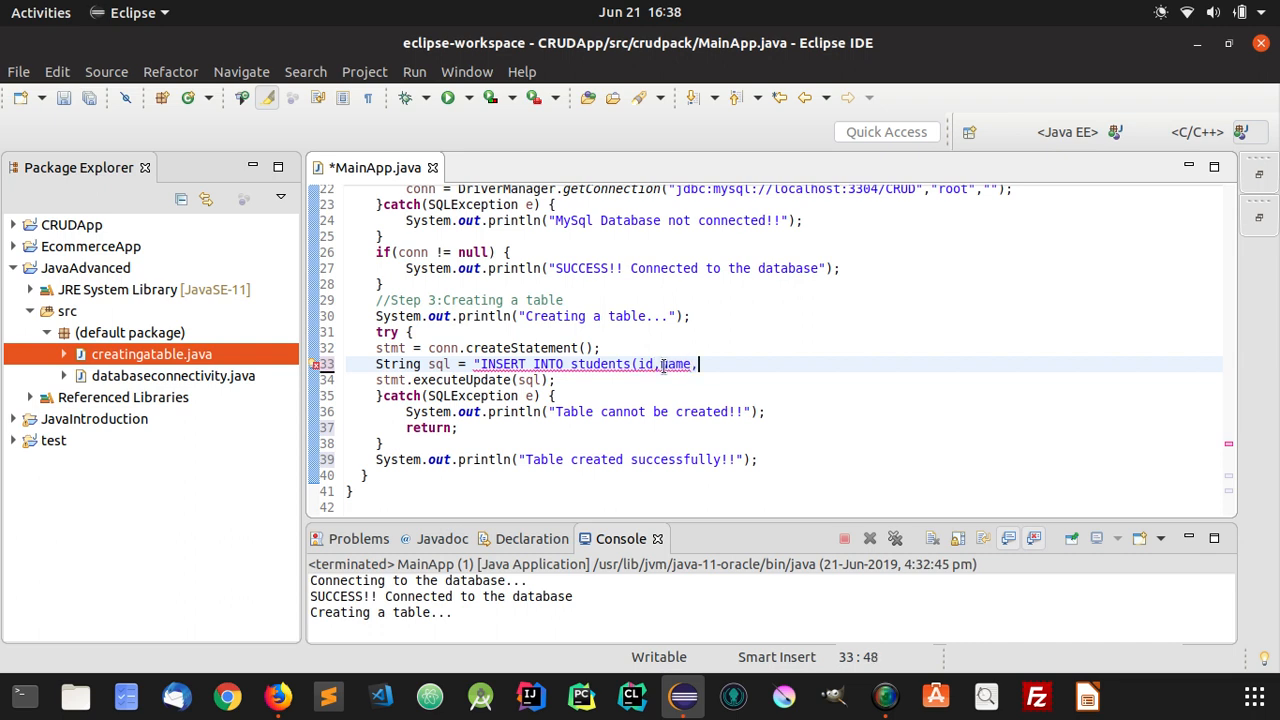
text(AM)
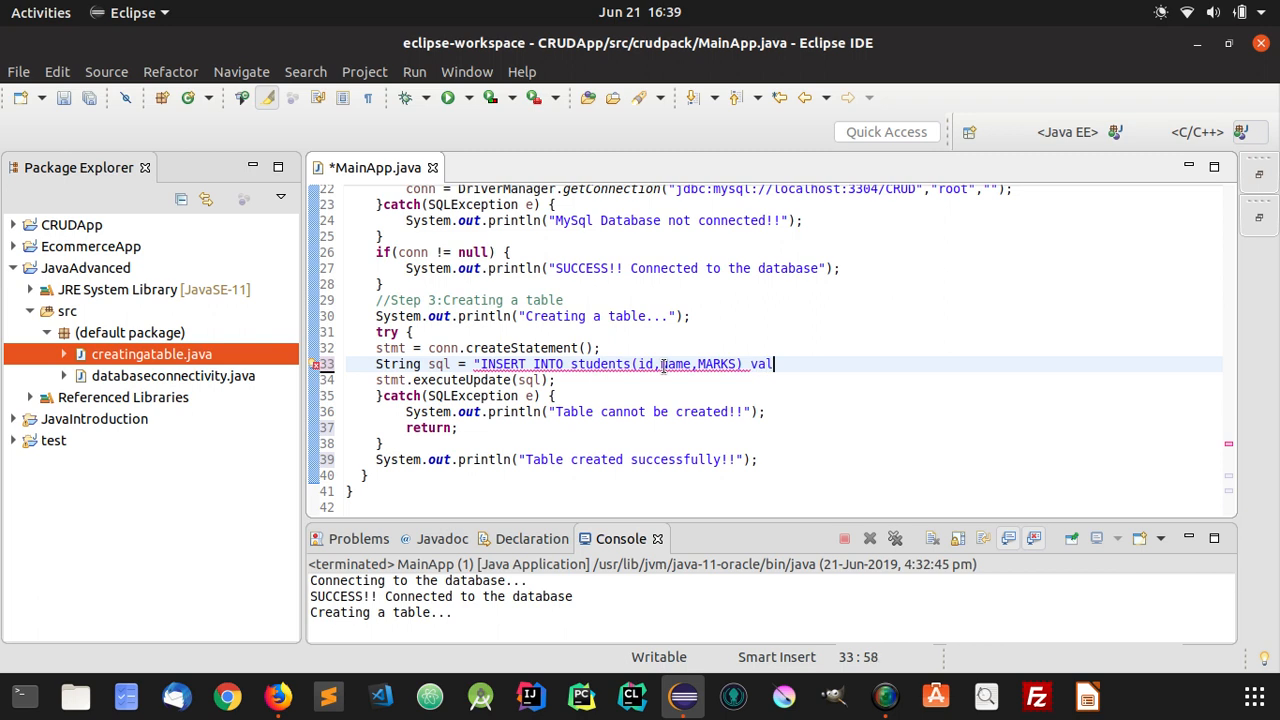
Complete the query with VALUES(1,'Vishal',100) and close the string and statement.
key(BackSpace)
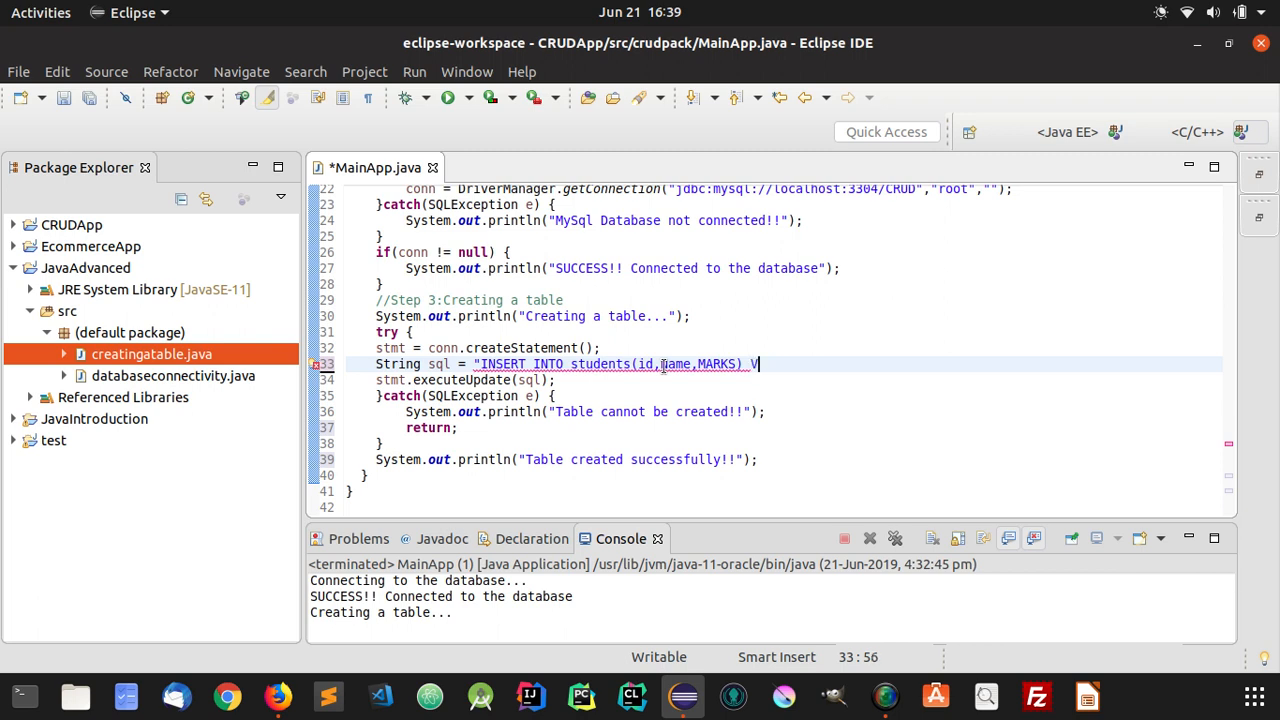
text(LAUE)
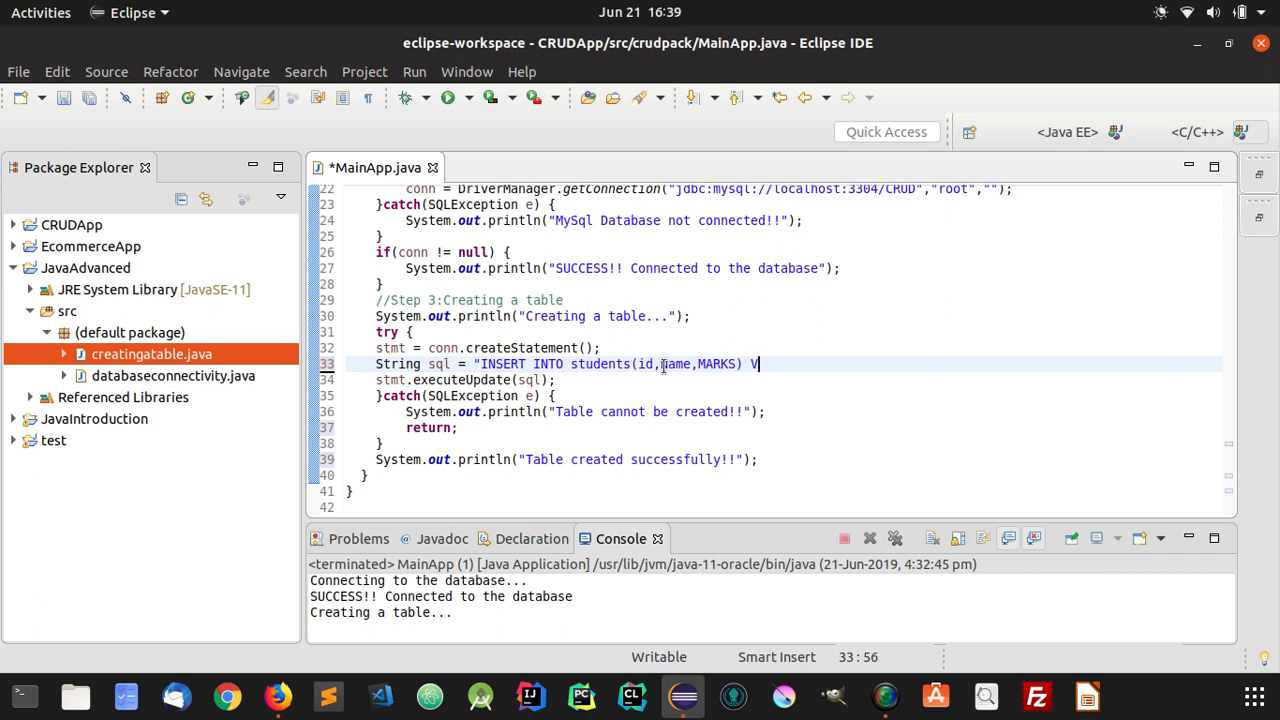
text(ALUES)
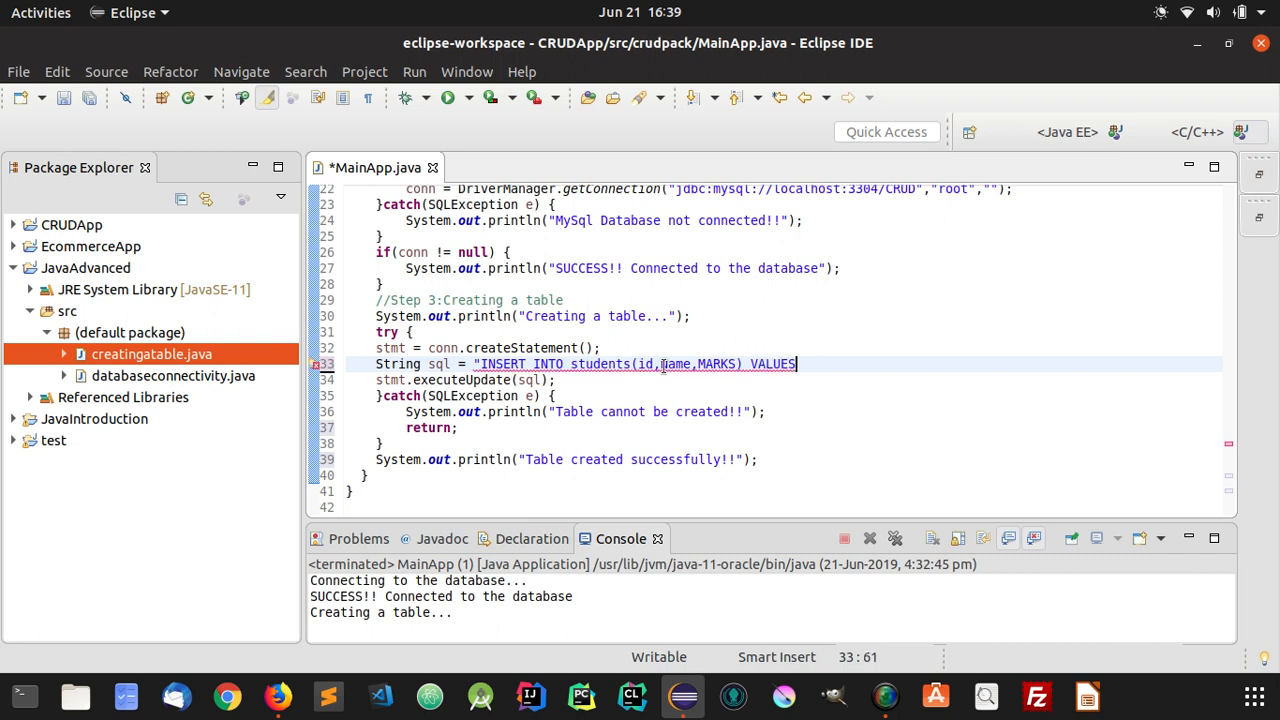
text(()
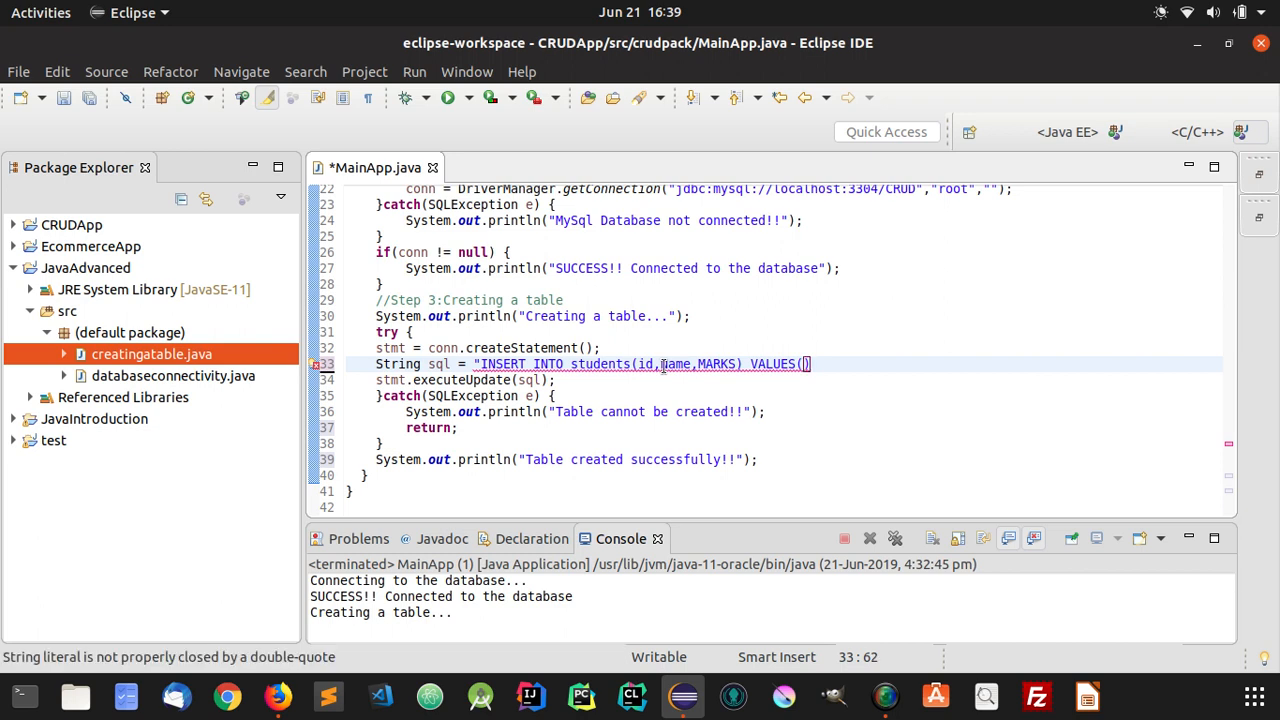
text(")
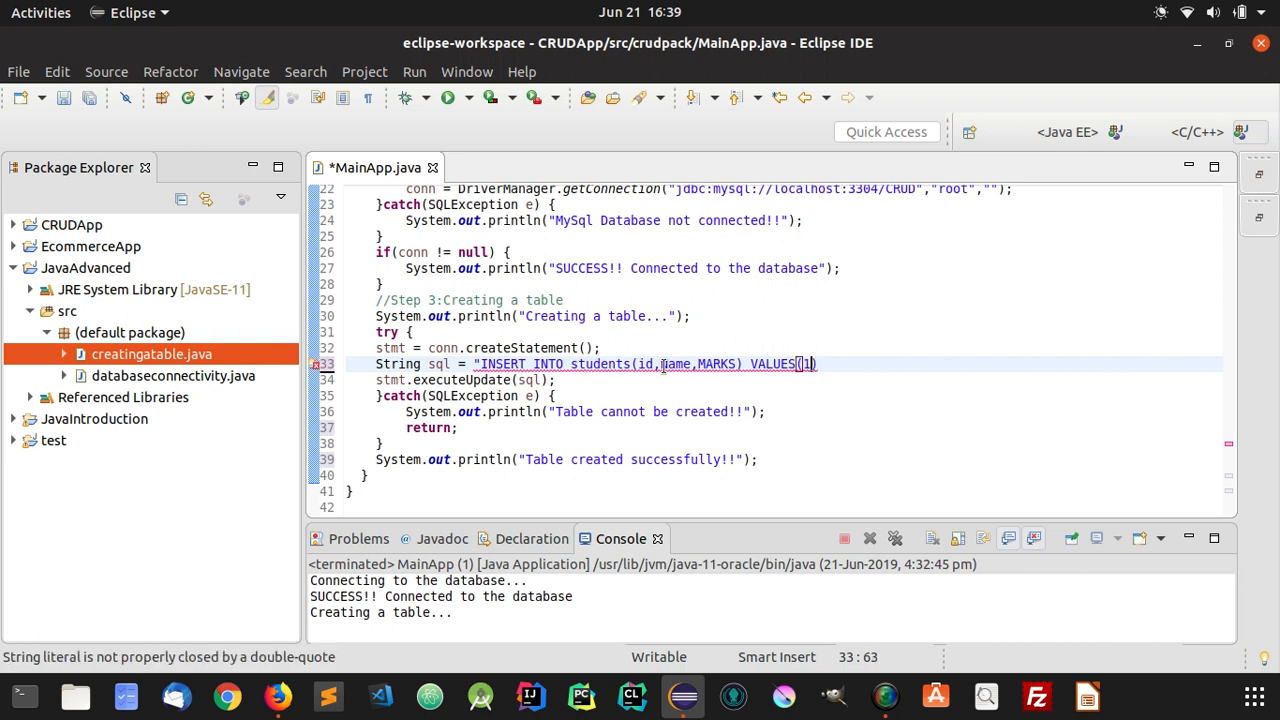
text(,")
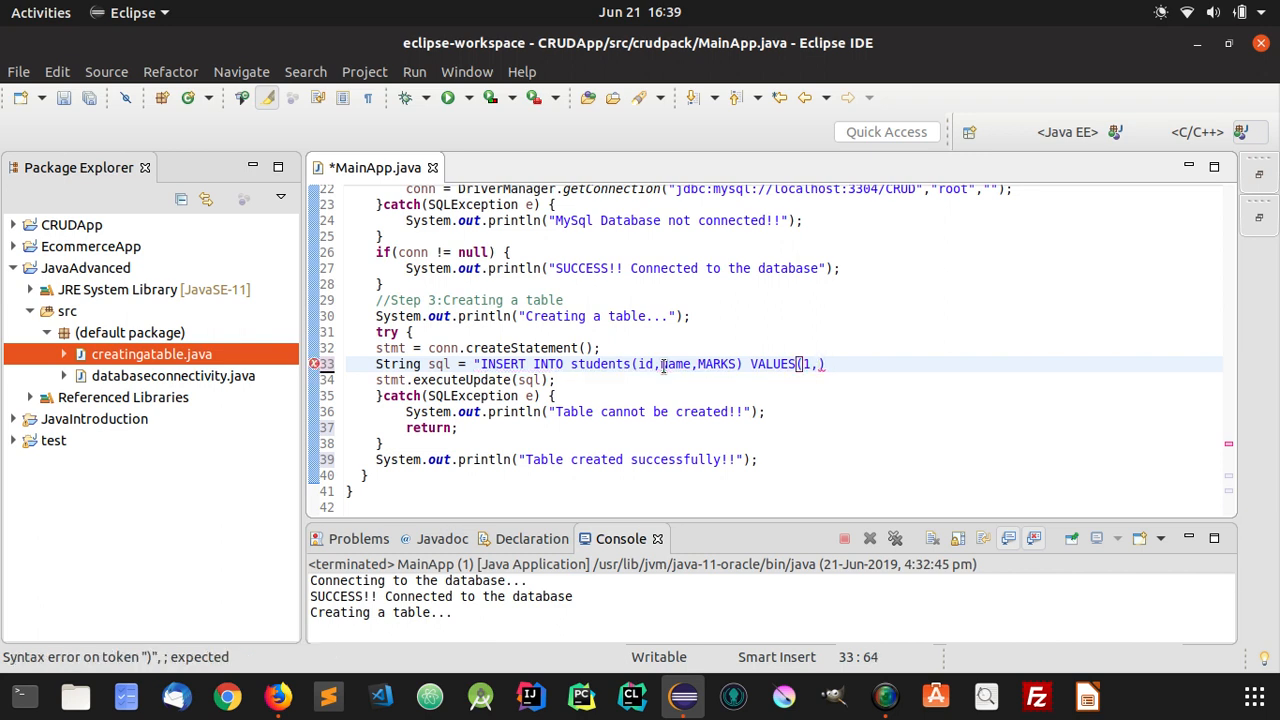
text(,')
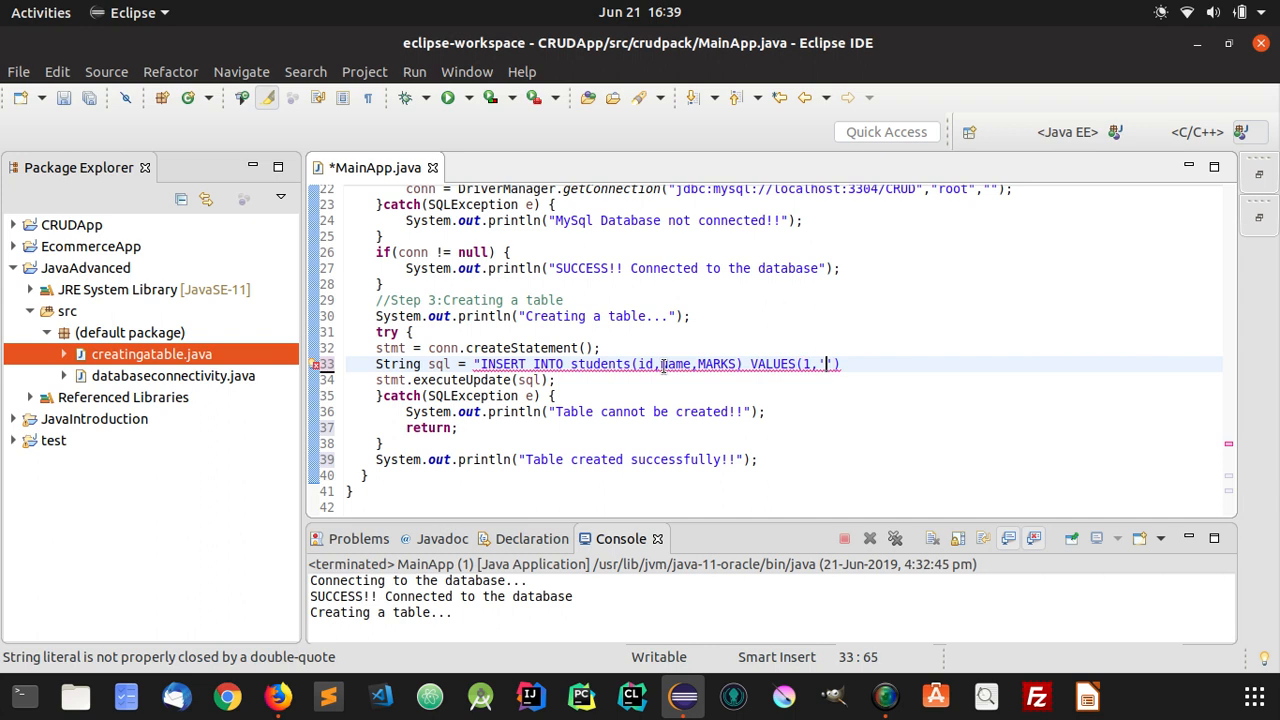
text(Vishal)
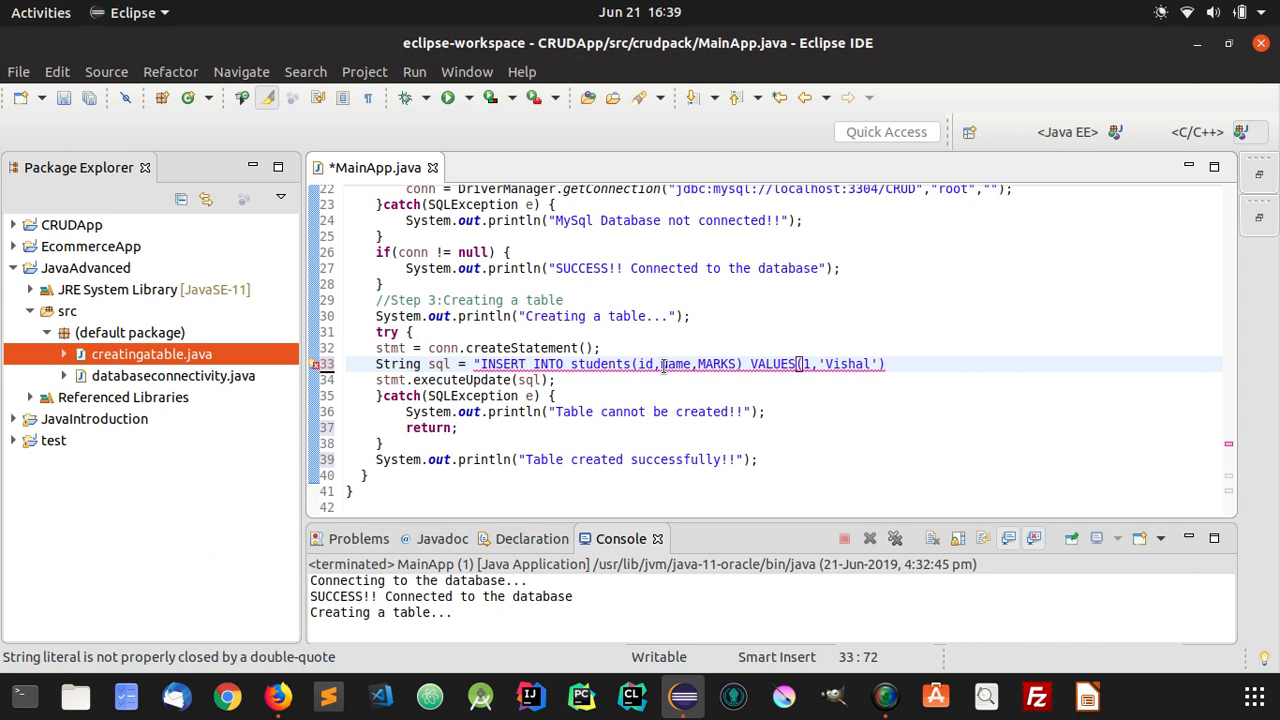
text(,)
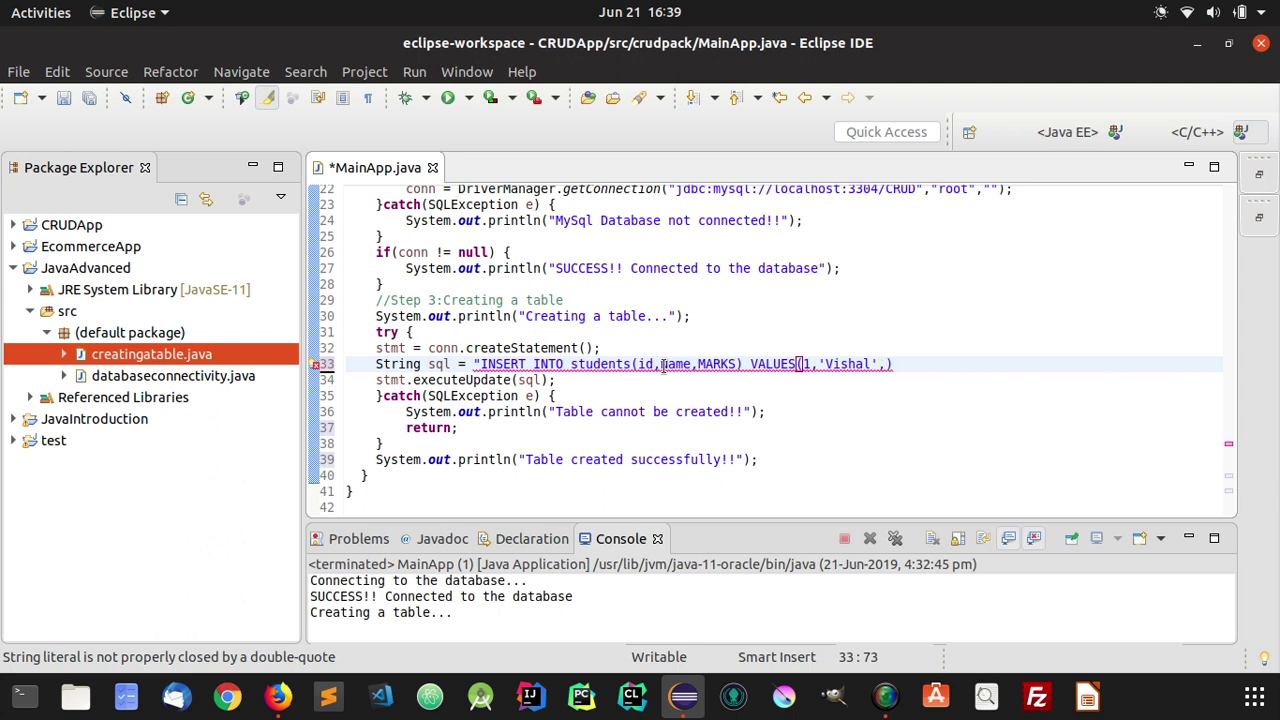
text(28)
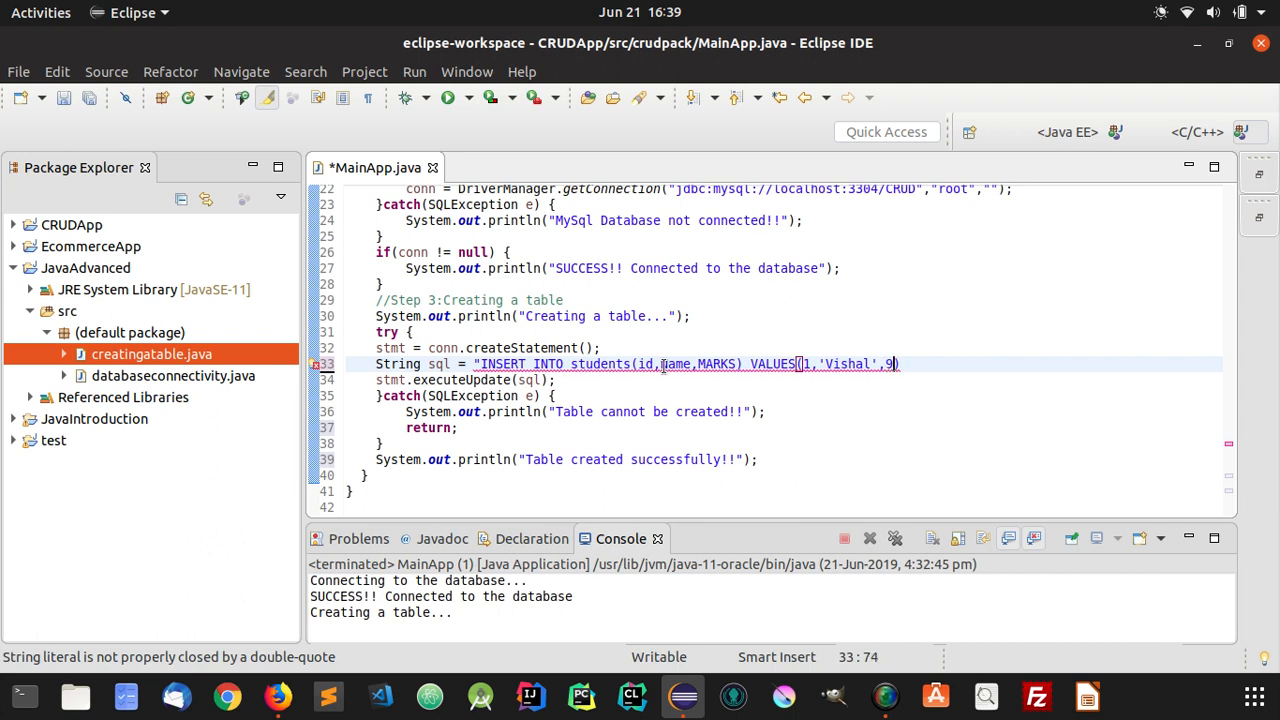
text(00)
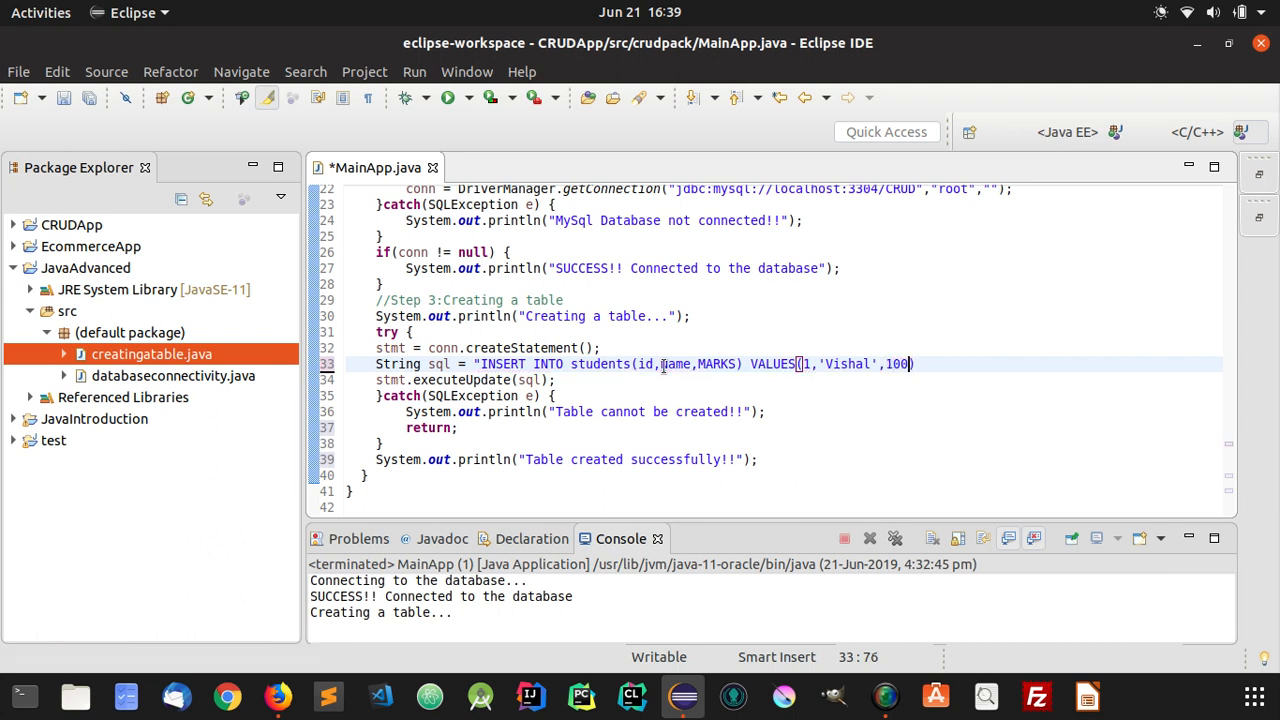
text(";)
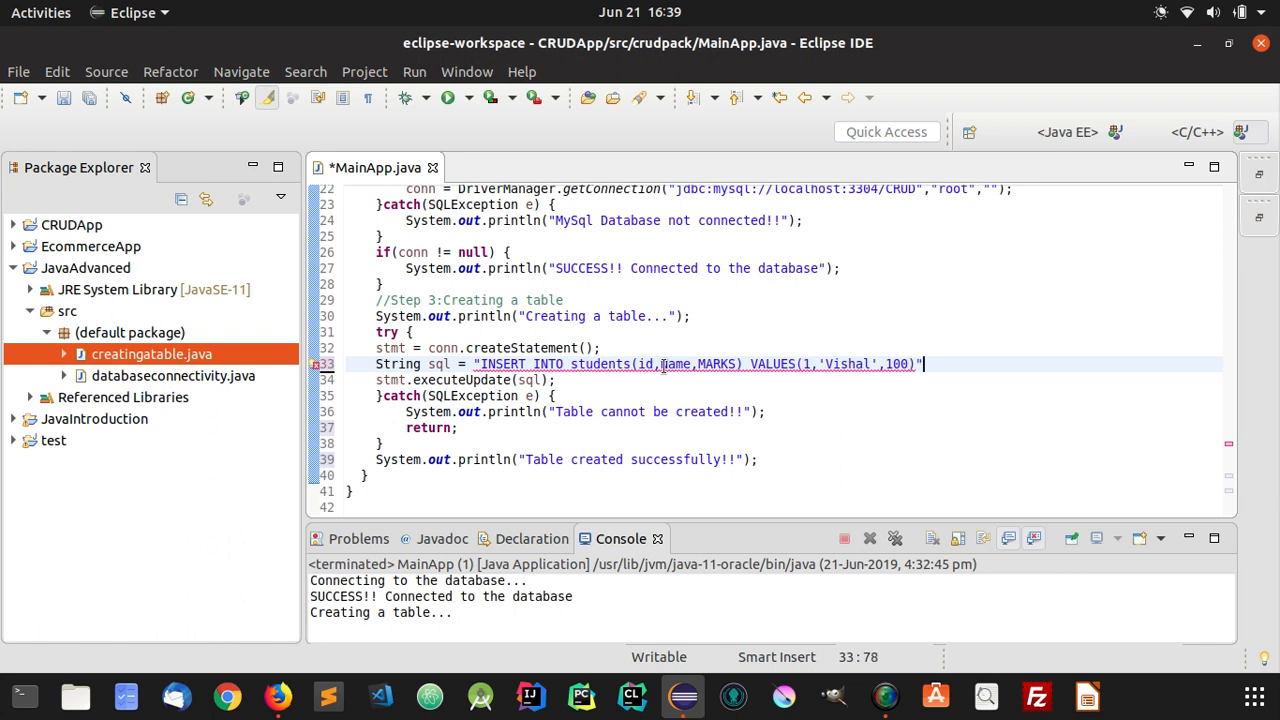
text(;)
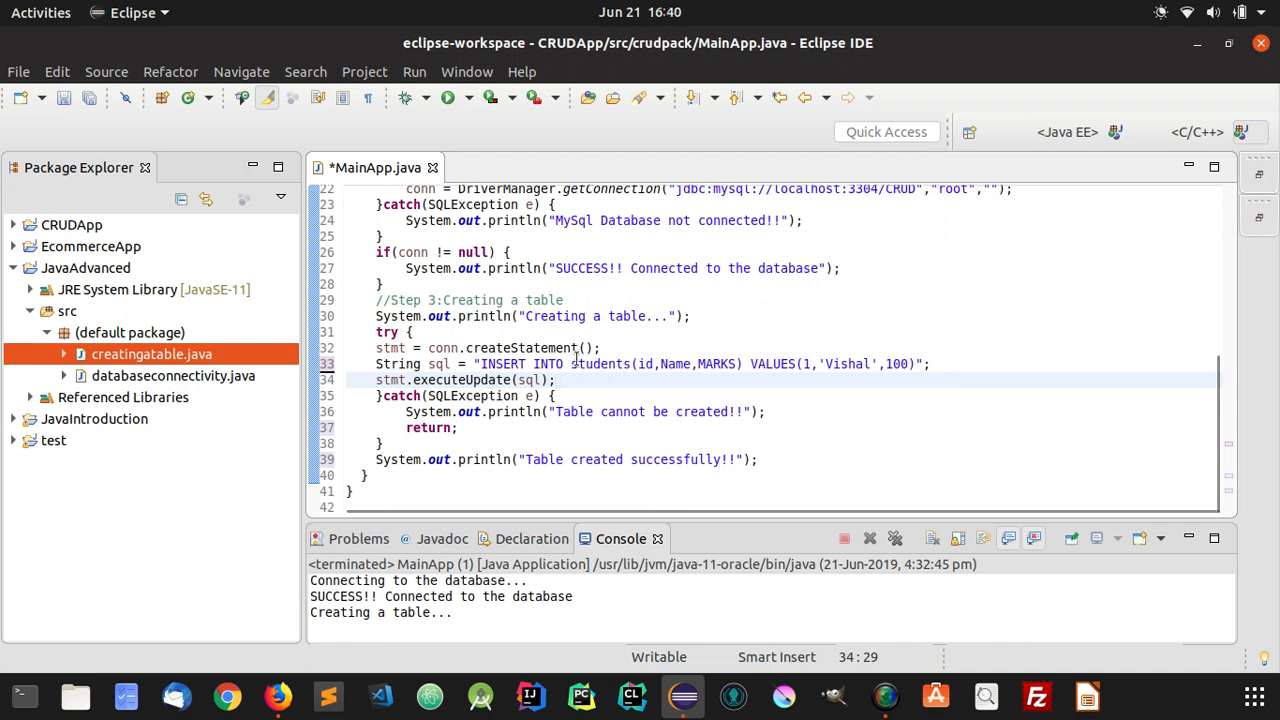
Reword the progress message to say inserting into the table instead of creating it.
double_click(554, 316)
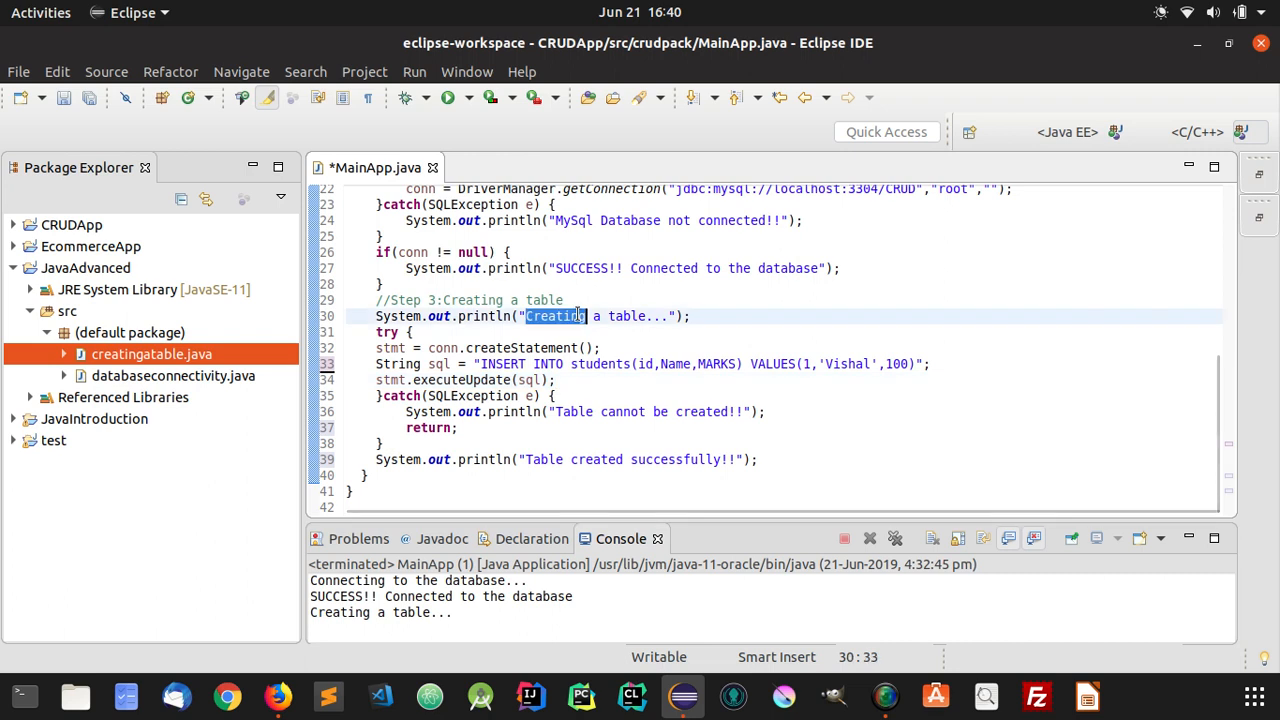
text(Insert)
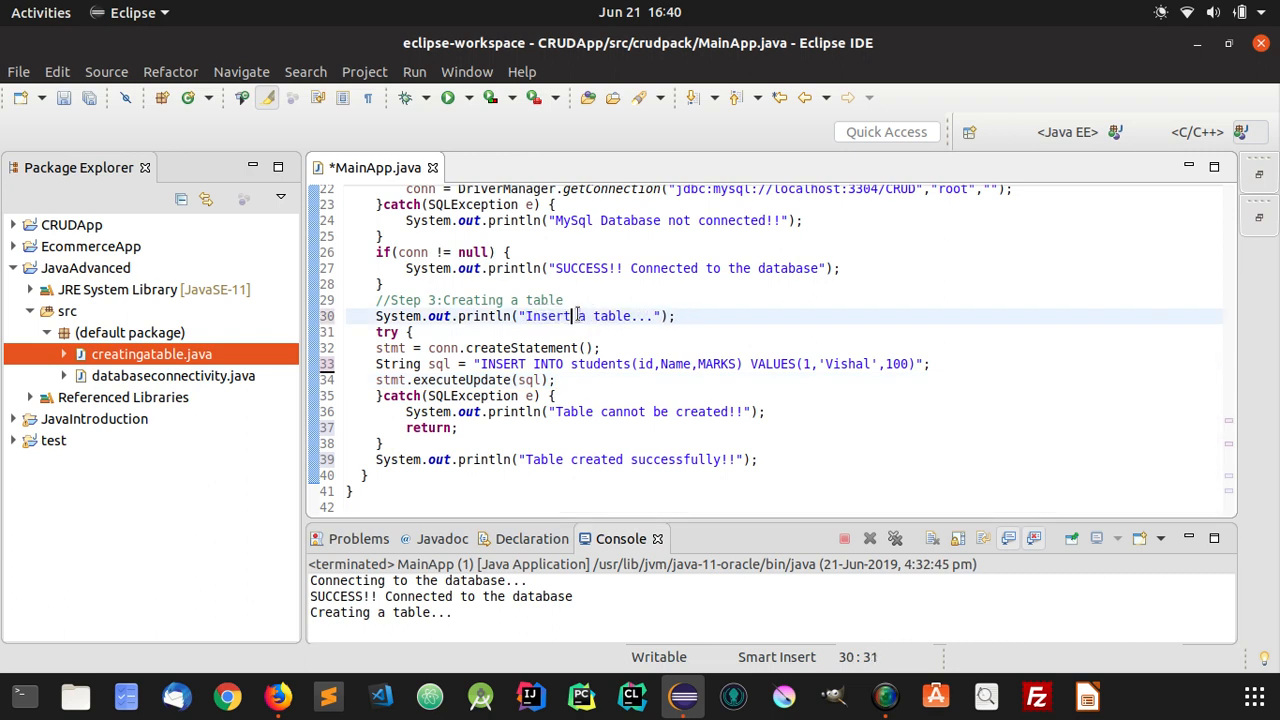
text(ing)
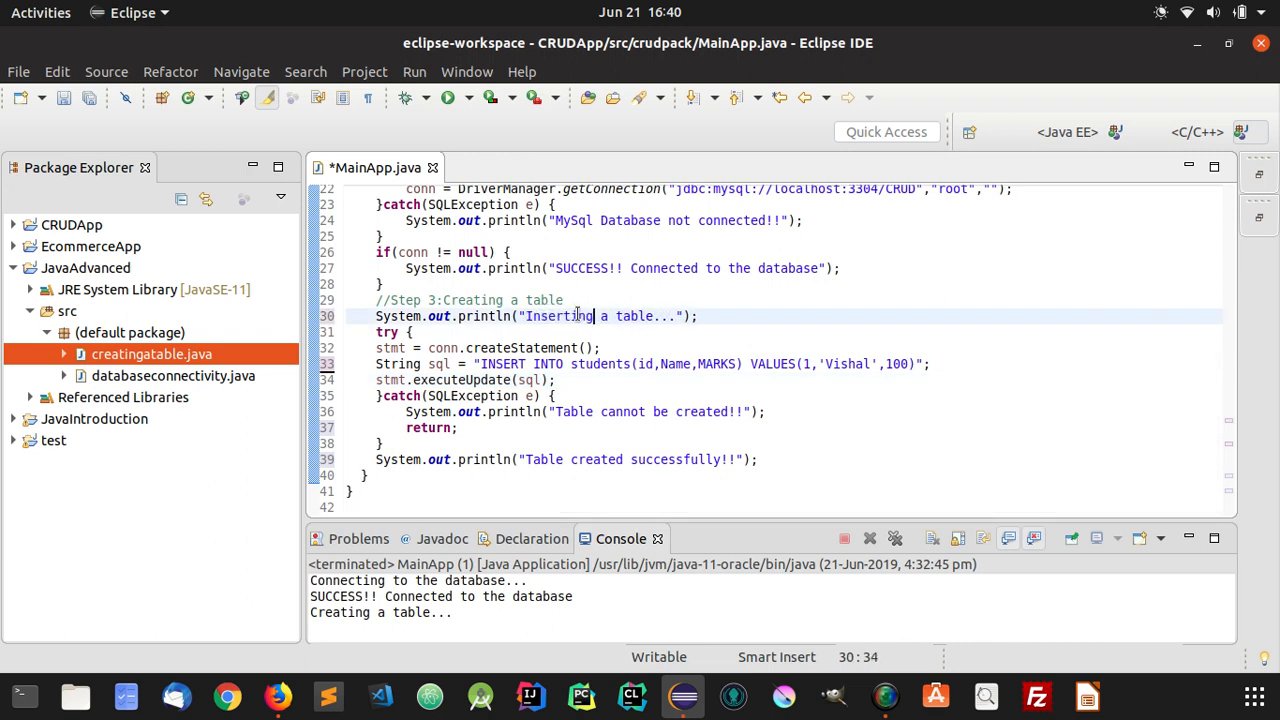
text(into)
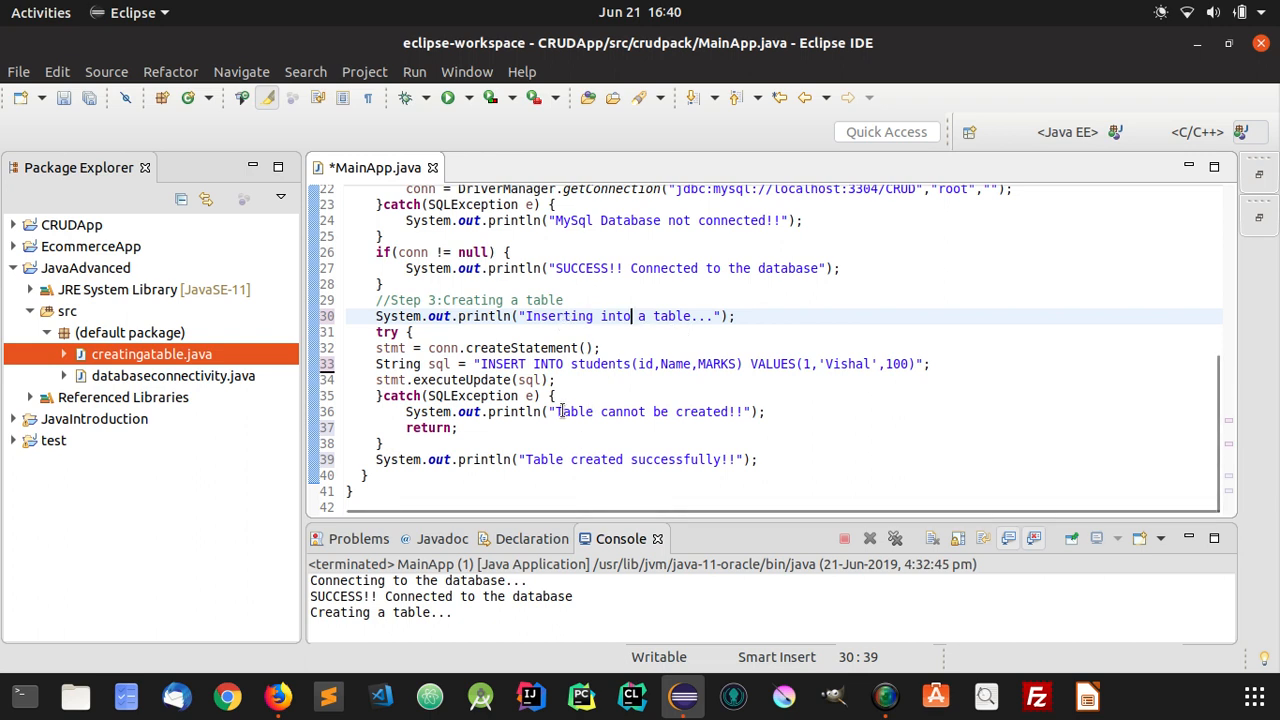
Change the catch message to 'Record cannot be inserted!!' and the final one to 'Sucessfully added the record!!'.
double_click(574, 412)
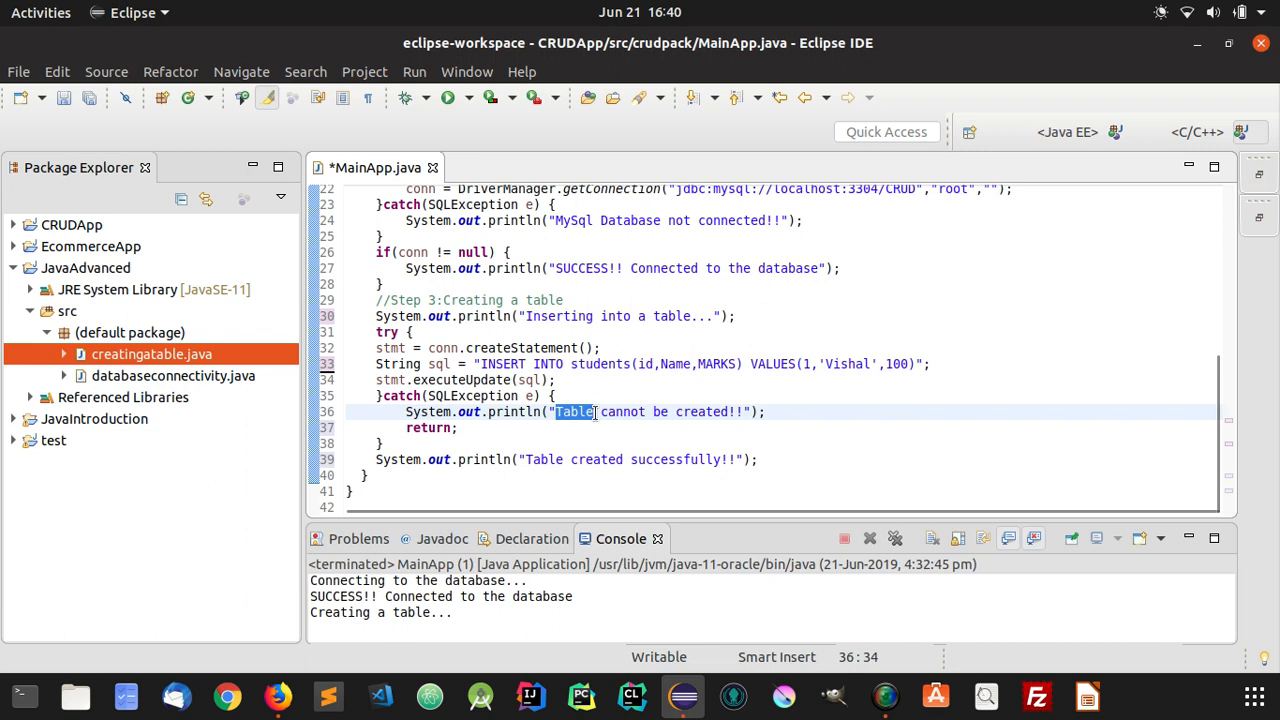
text(Record)
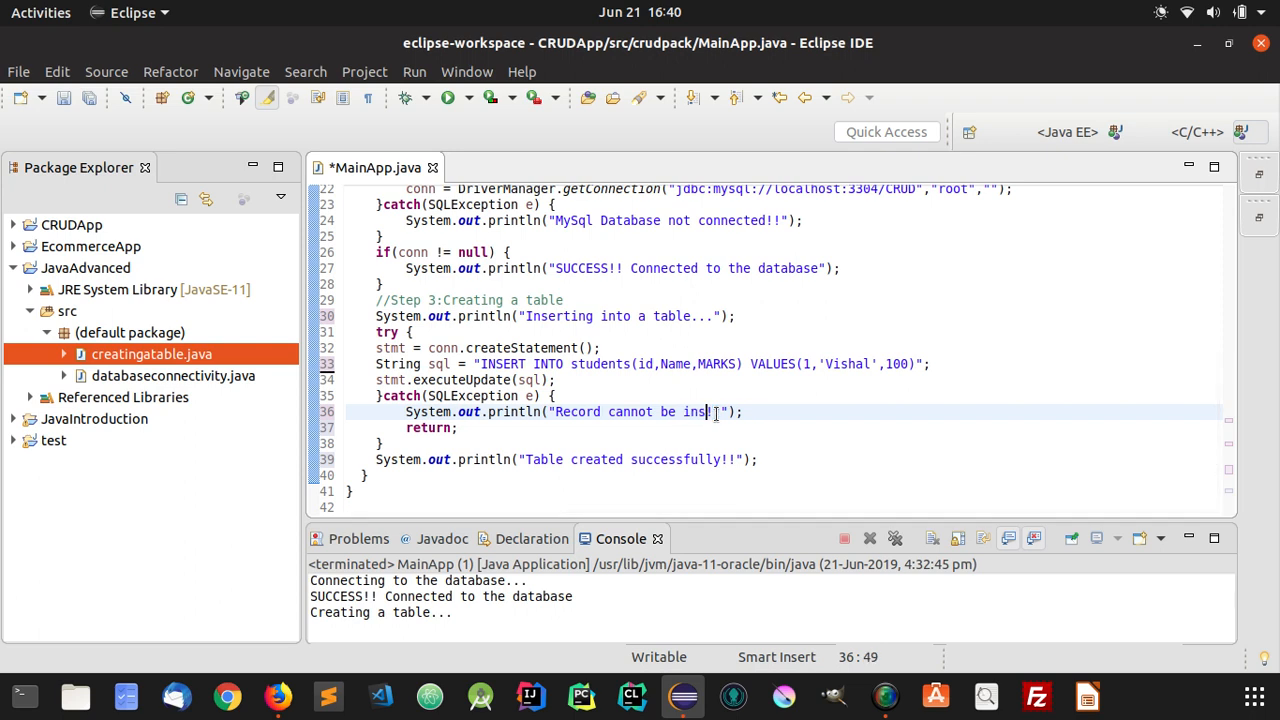
text(erted)
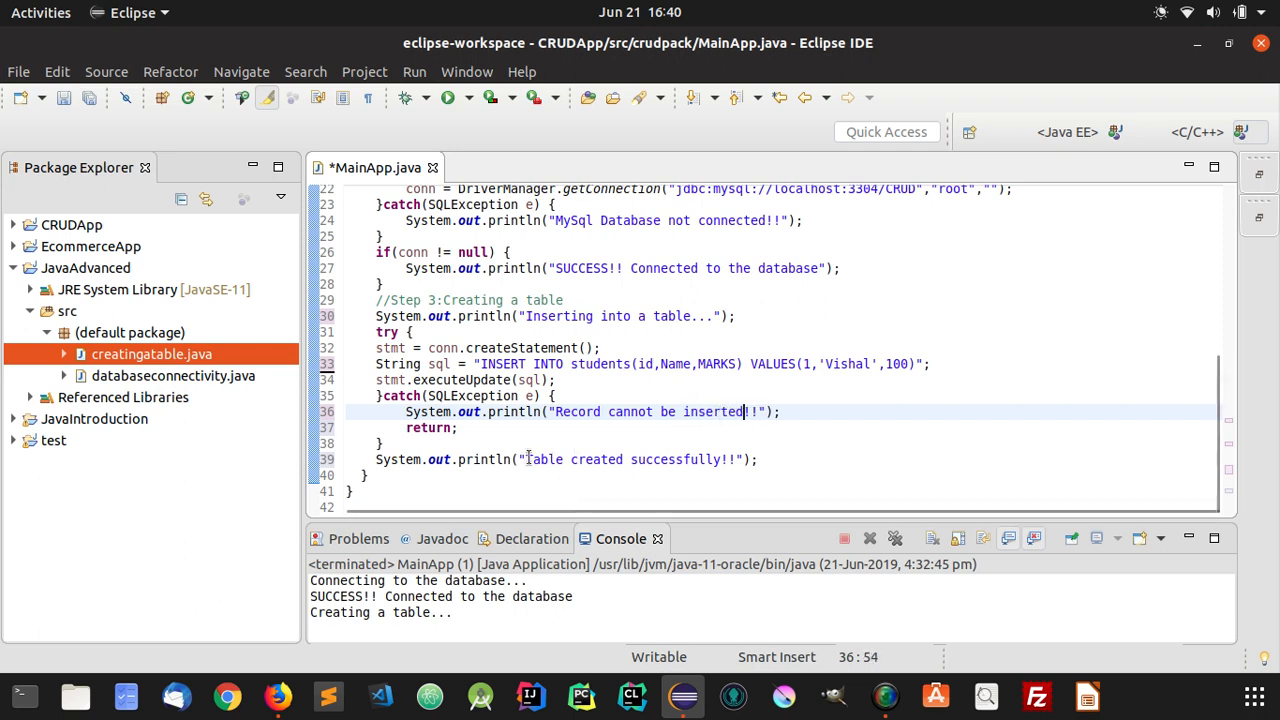
double_click(612, 458)
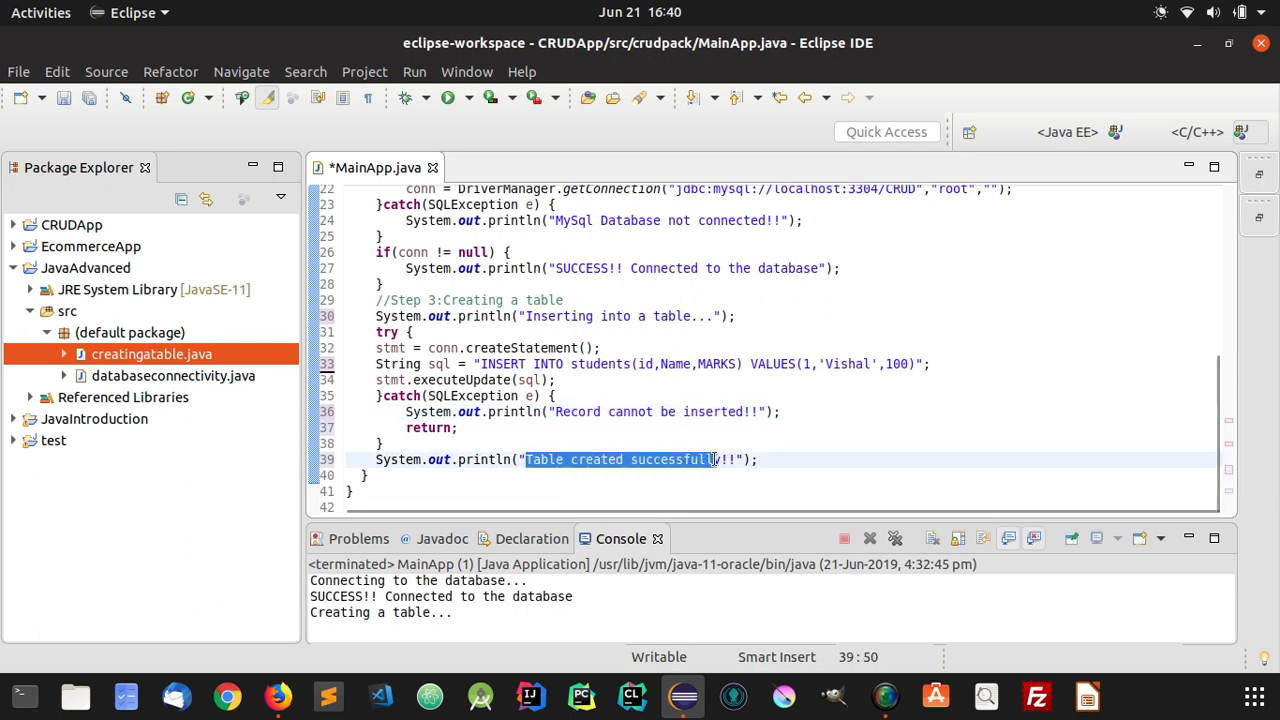
text(System.out.println("S!!");)
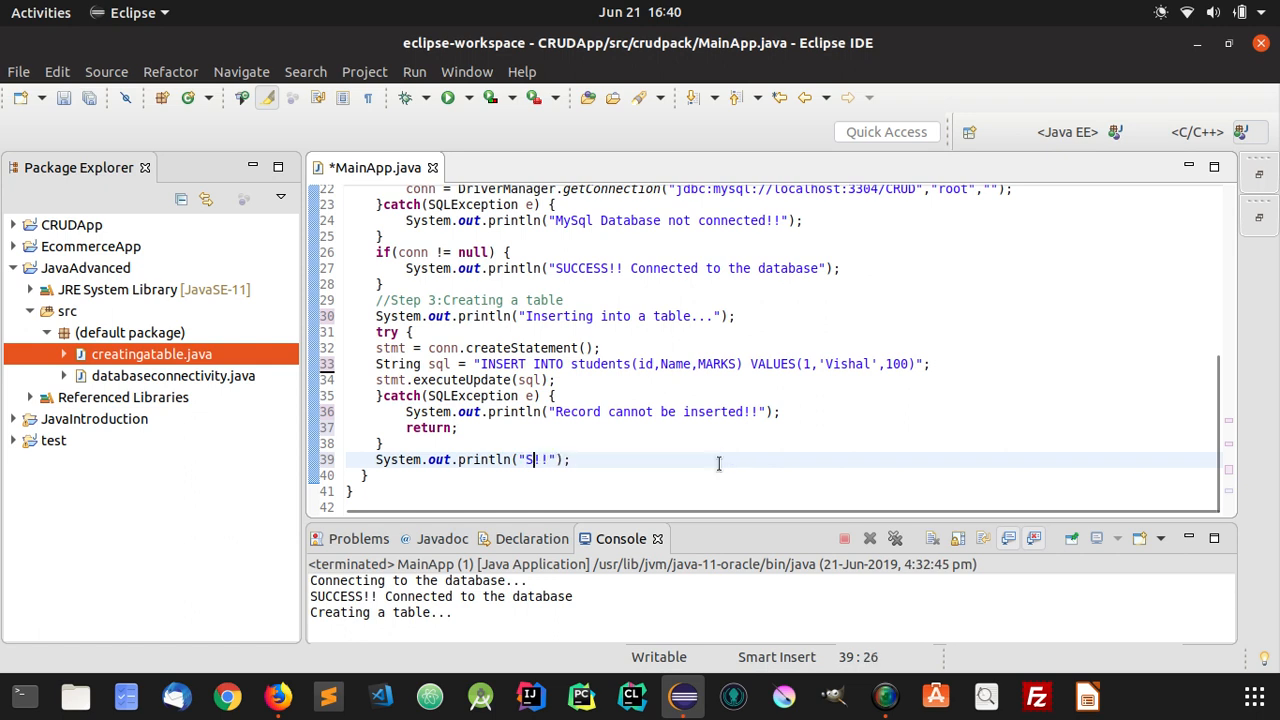
text(ucessfully a)
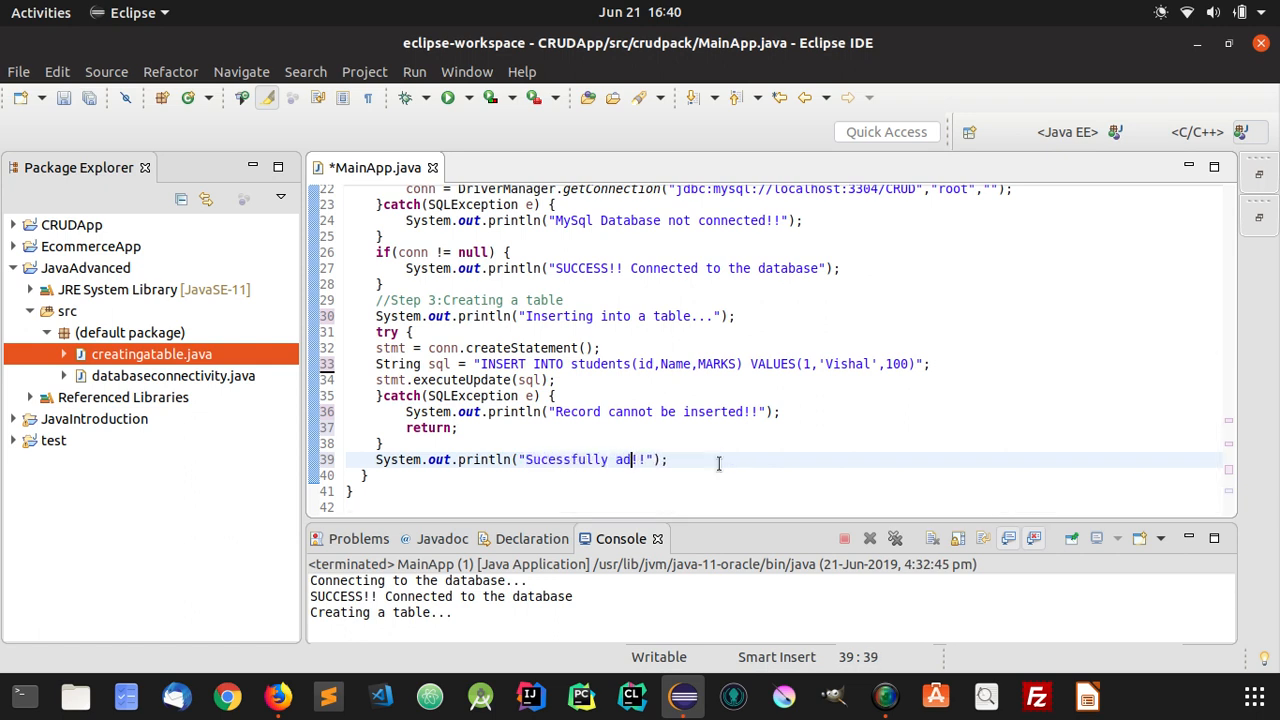
text(ded the record)
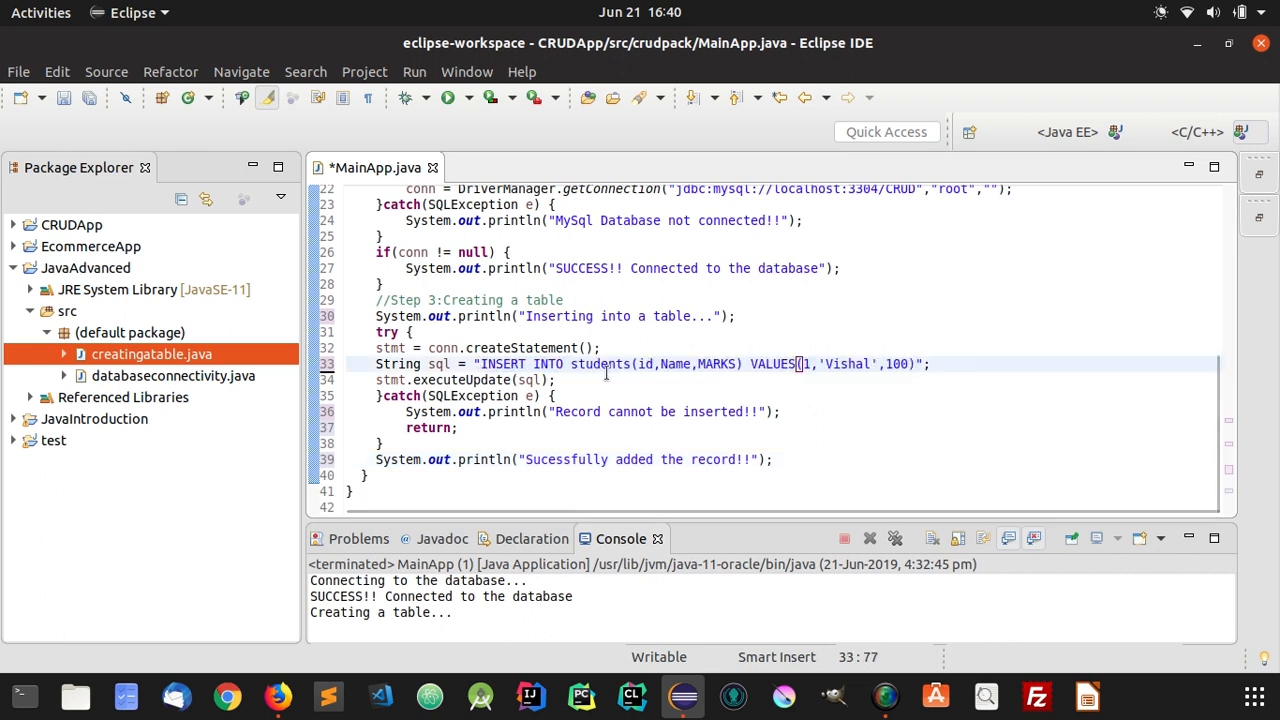
double_click(470, 380)
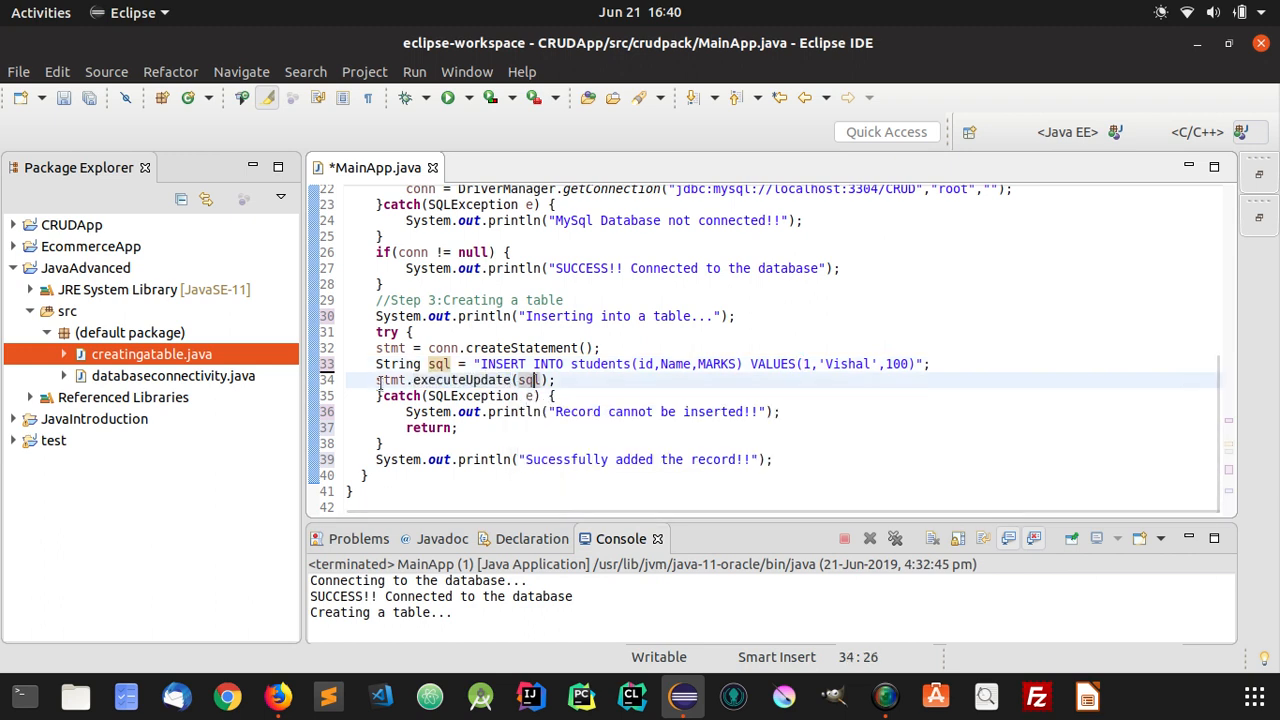
double_click(390, 380)
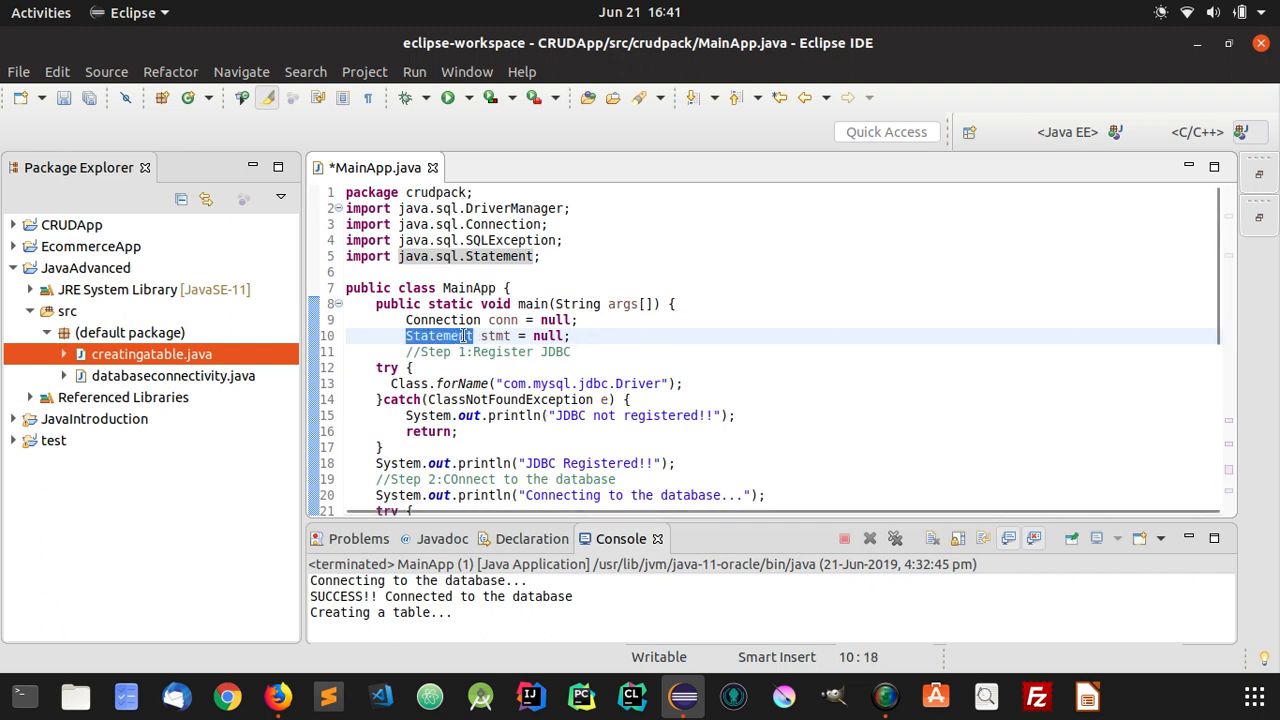
mouse_move(438, 336)
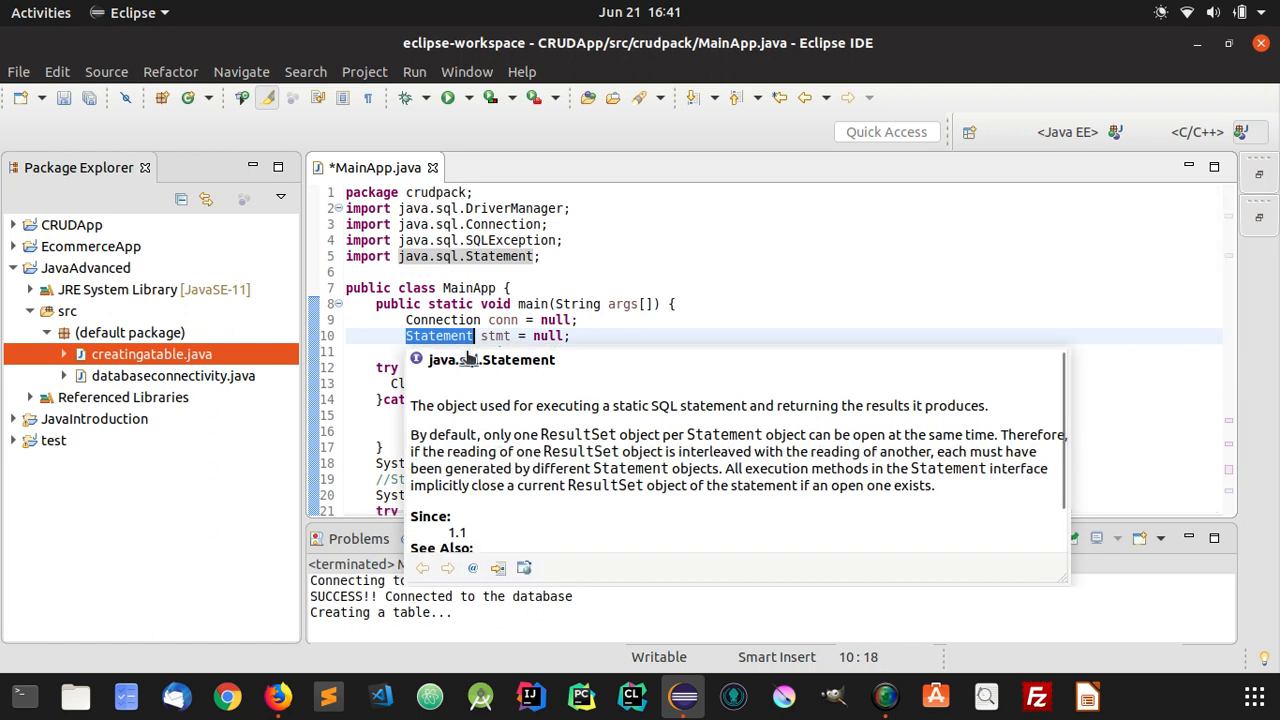
click(576, 336)
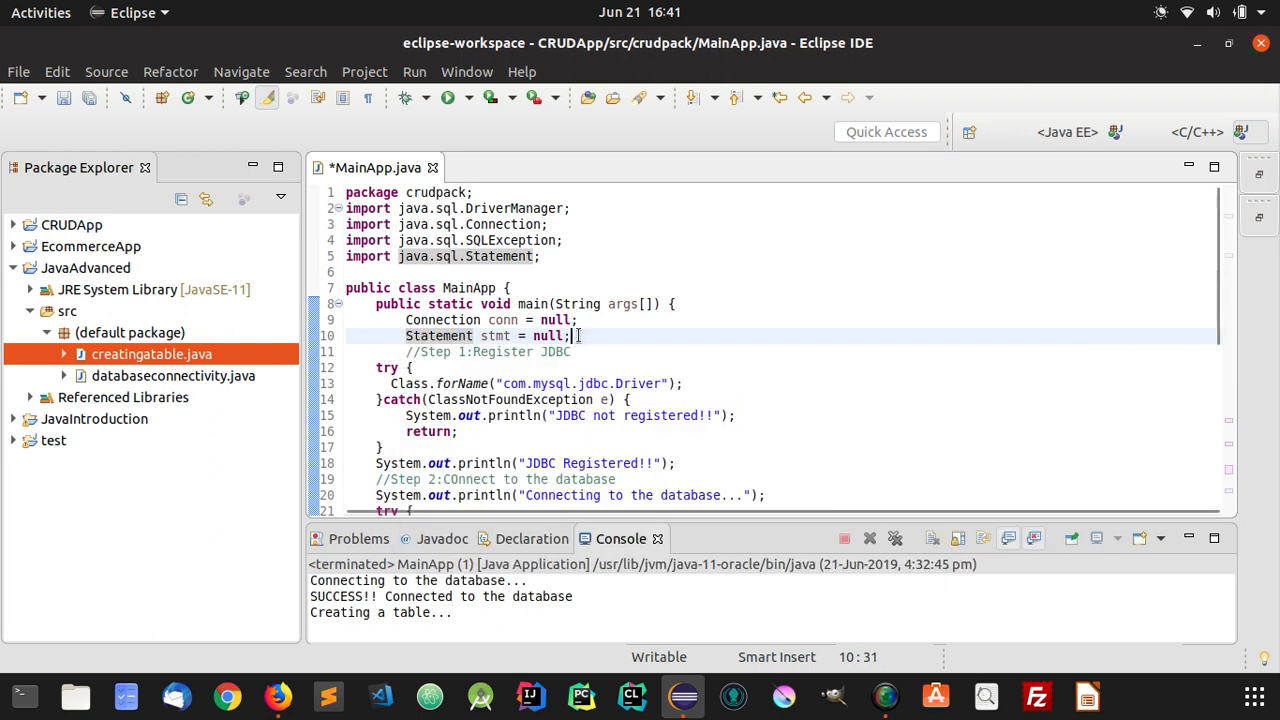
scroll(down, 3)
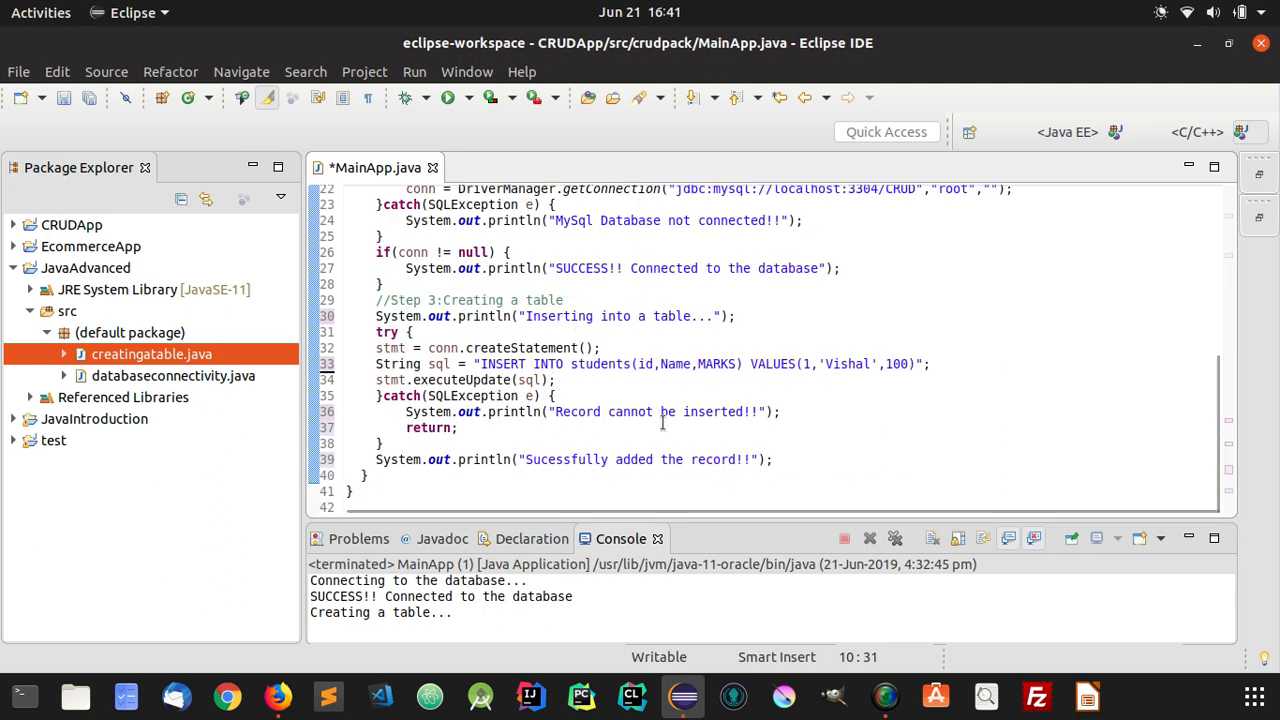
mouse_move(740, 430)
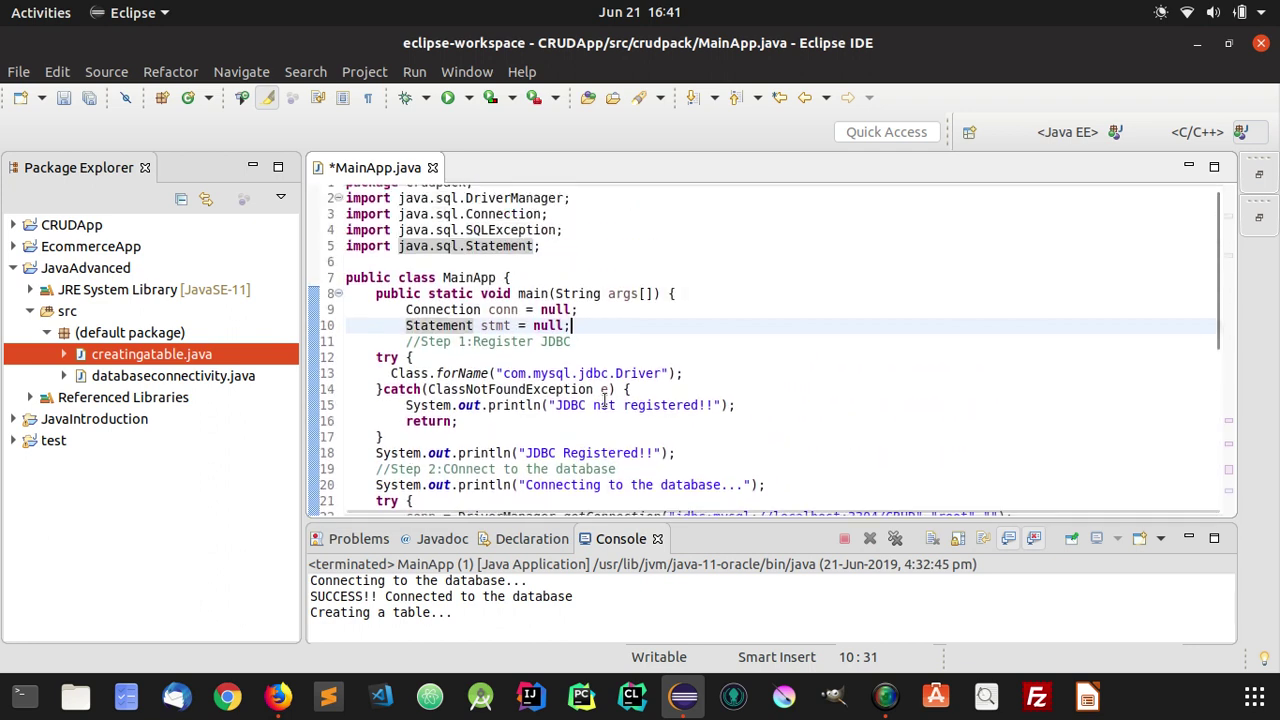
Scroll down to watch the Console output of the running MainApp.
scroll(down, 3)
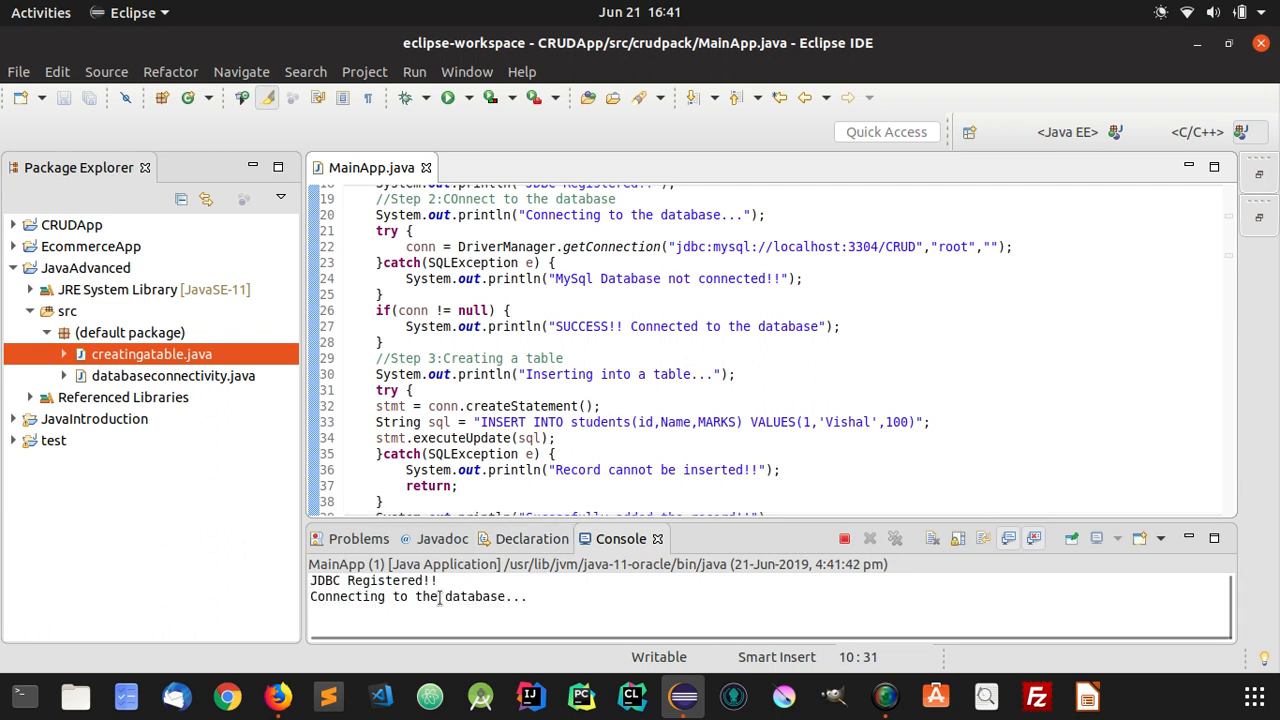
mouse_move(484, 596)
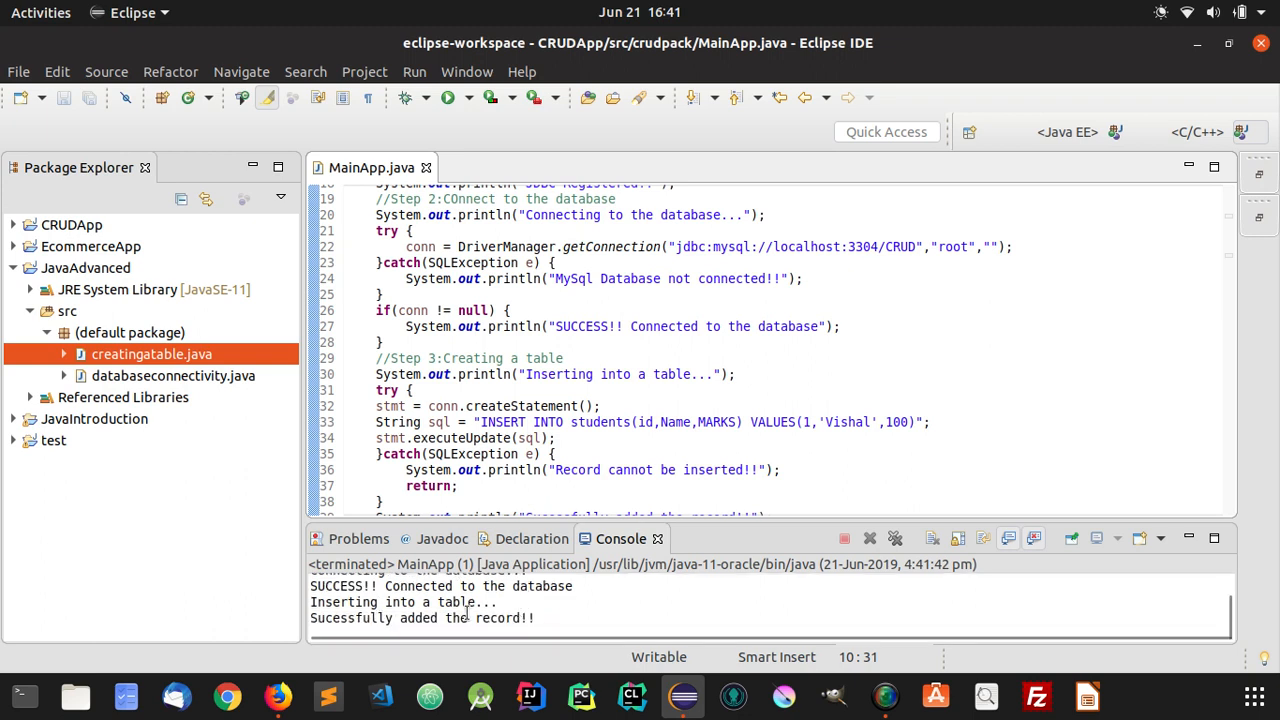
mouse_move(520, 644)
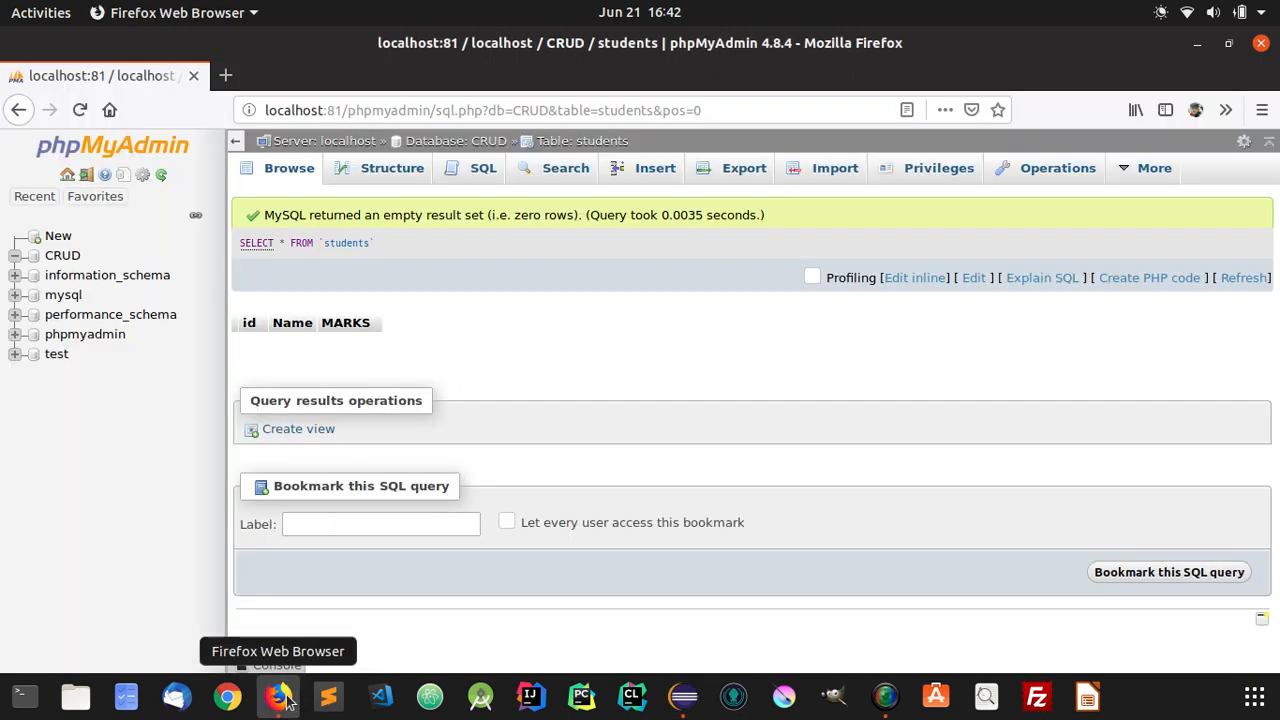
mouse_move(62, 256)
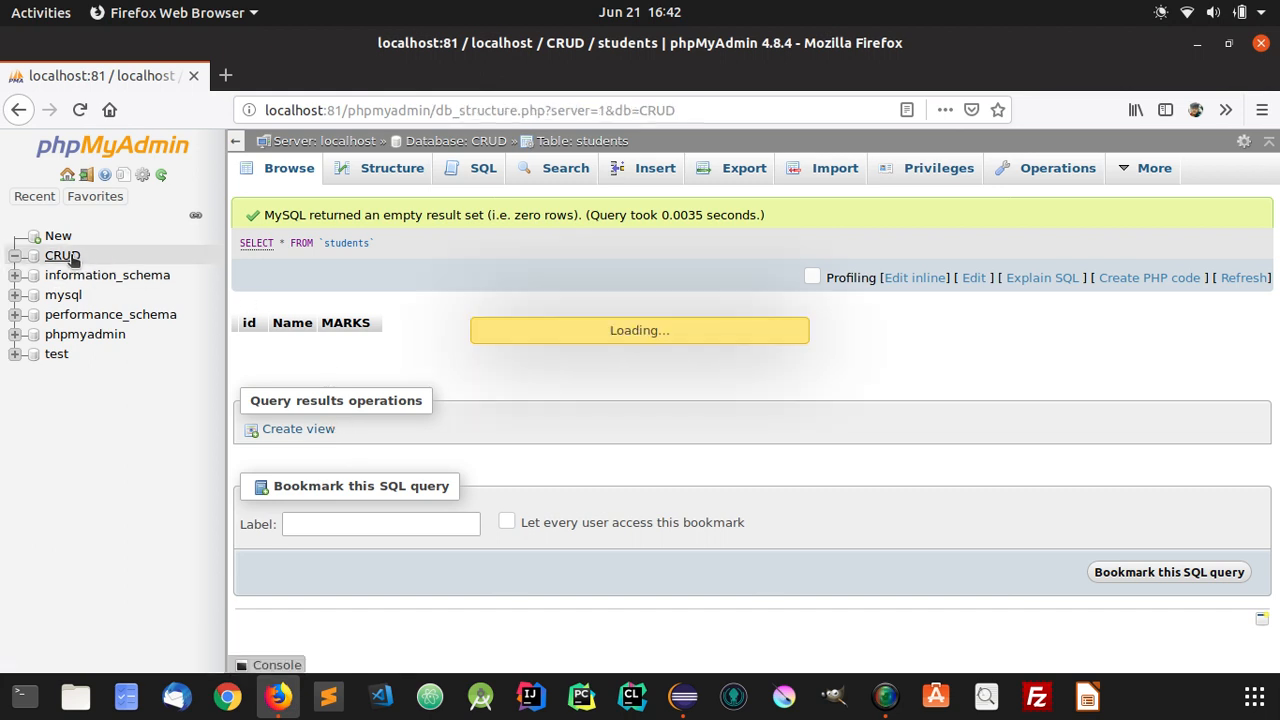
Browse the students table of the CRUD database showing row 1, Vishal, 100, then return to Eclipse.
click(62, 256)
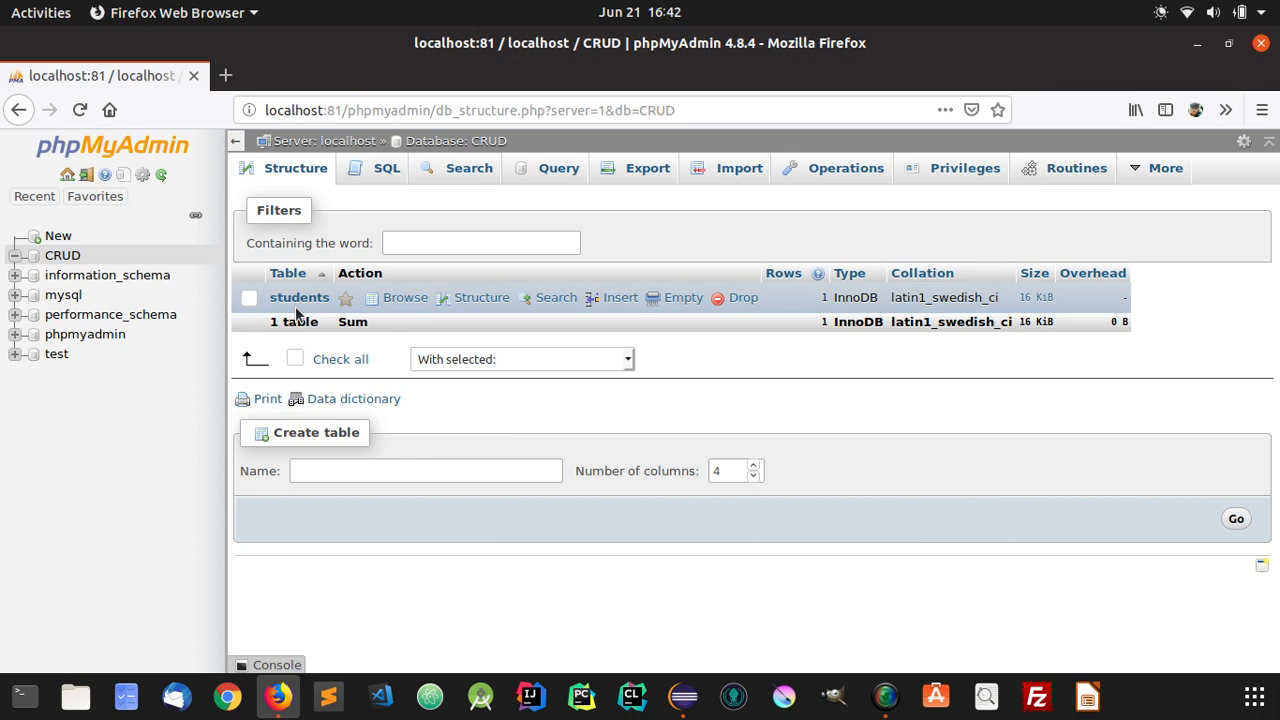
mouse_move(820, 298)
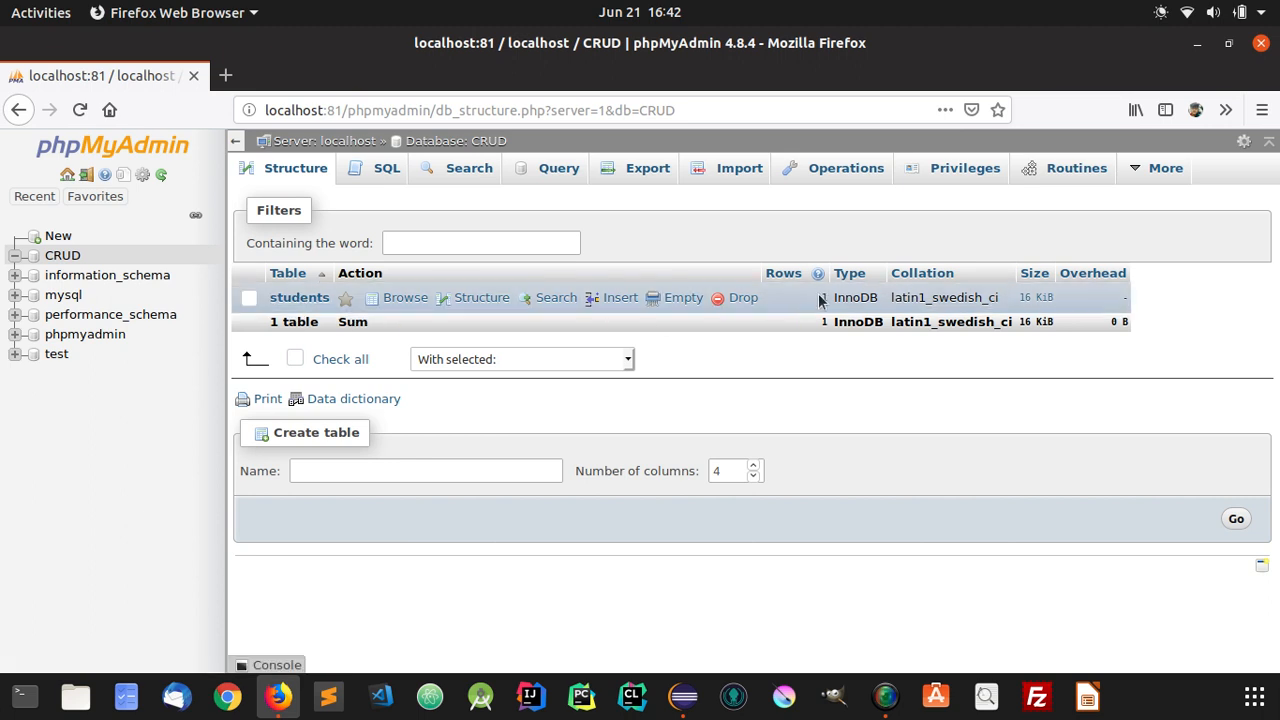
mouse_move(404, 296)
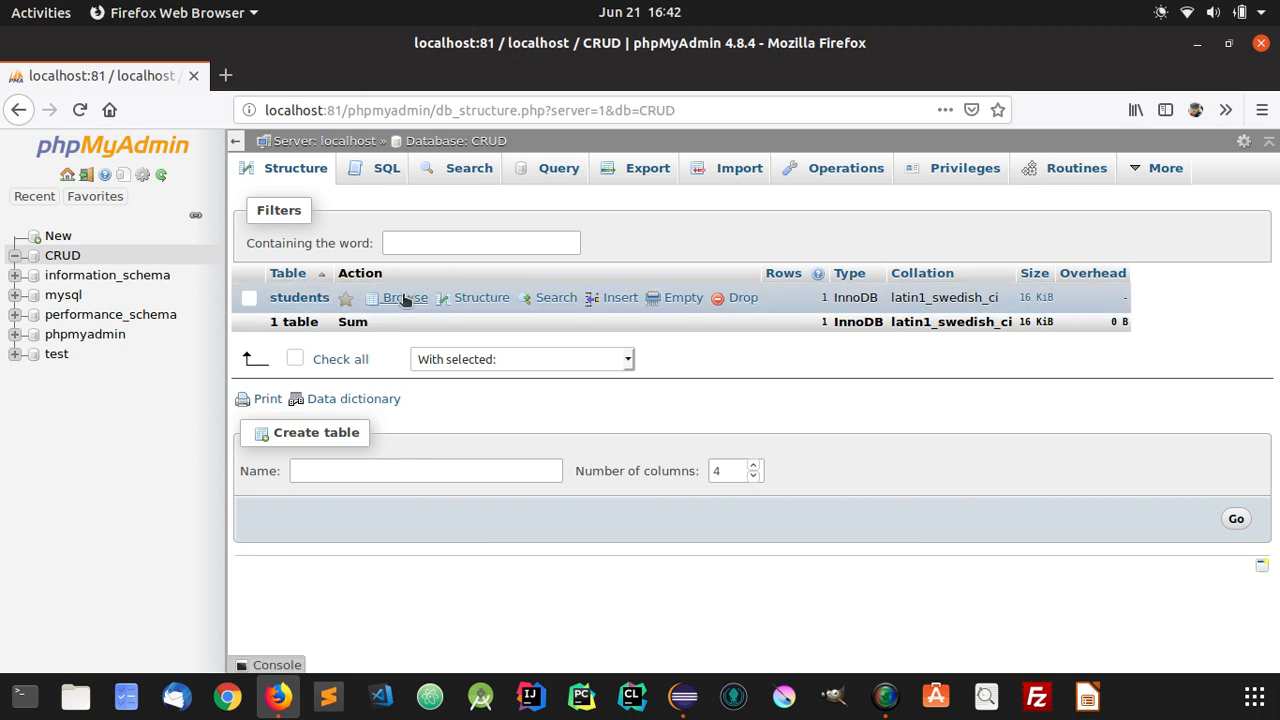
click(404, 296)
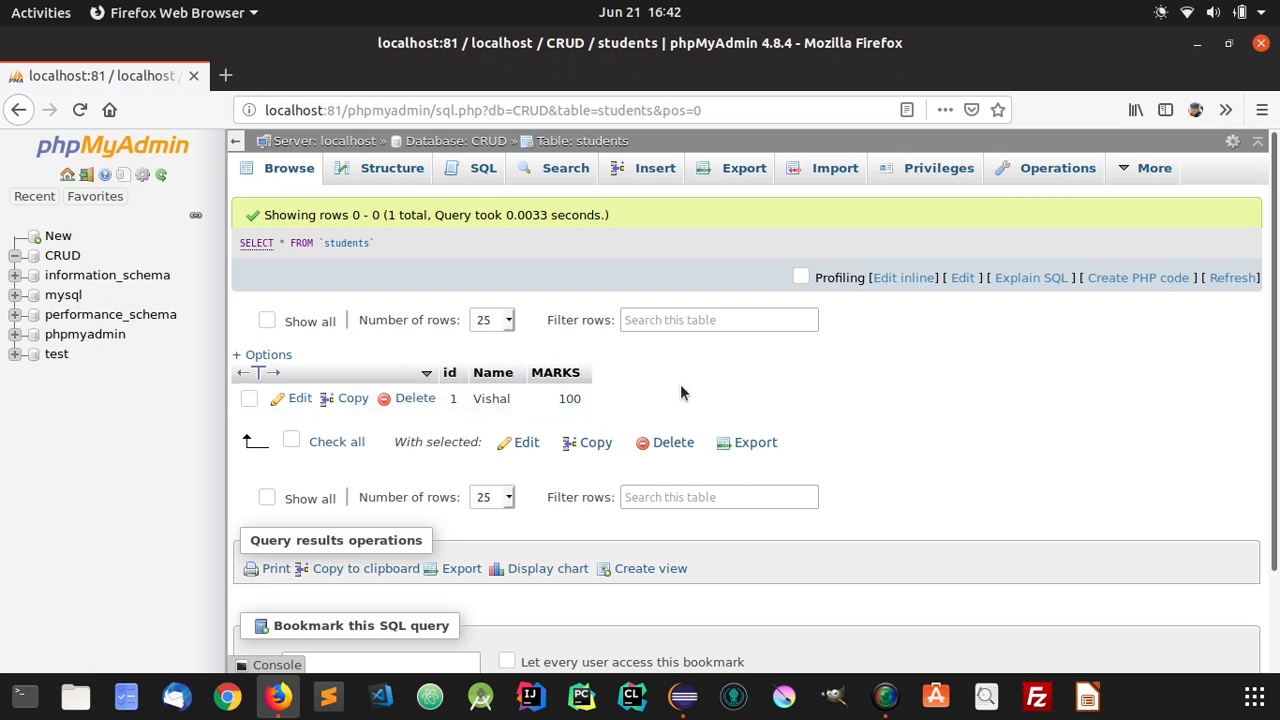
mouse_move(450, 332)
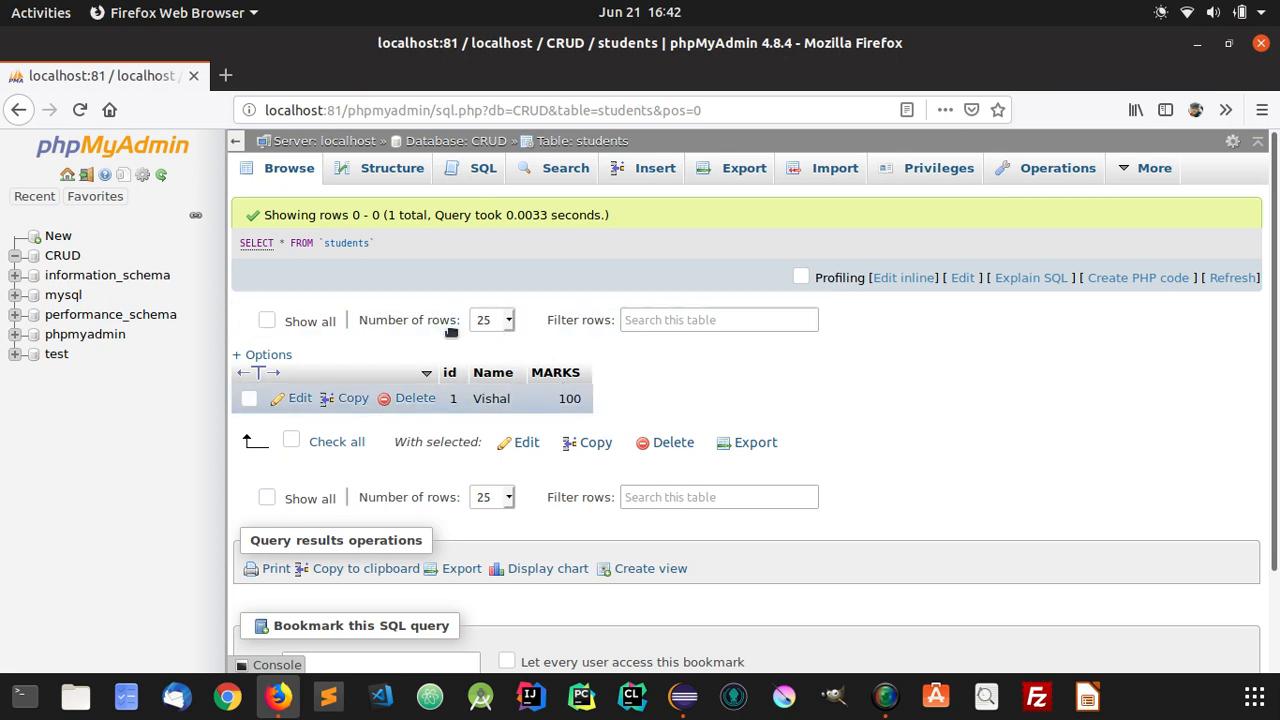
mouse_move(496, 384)
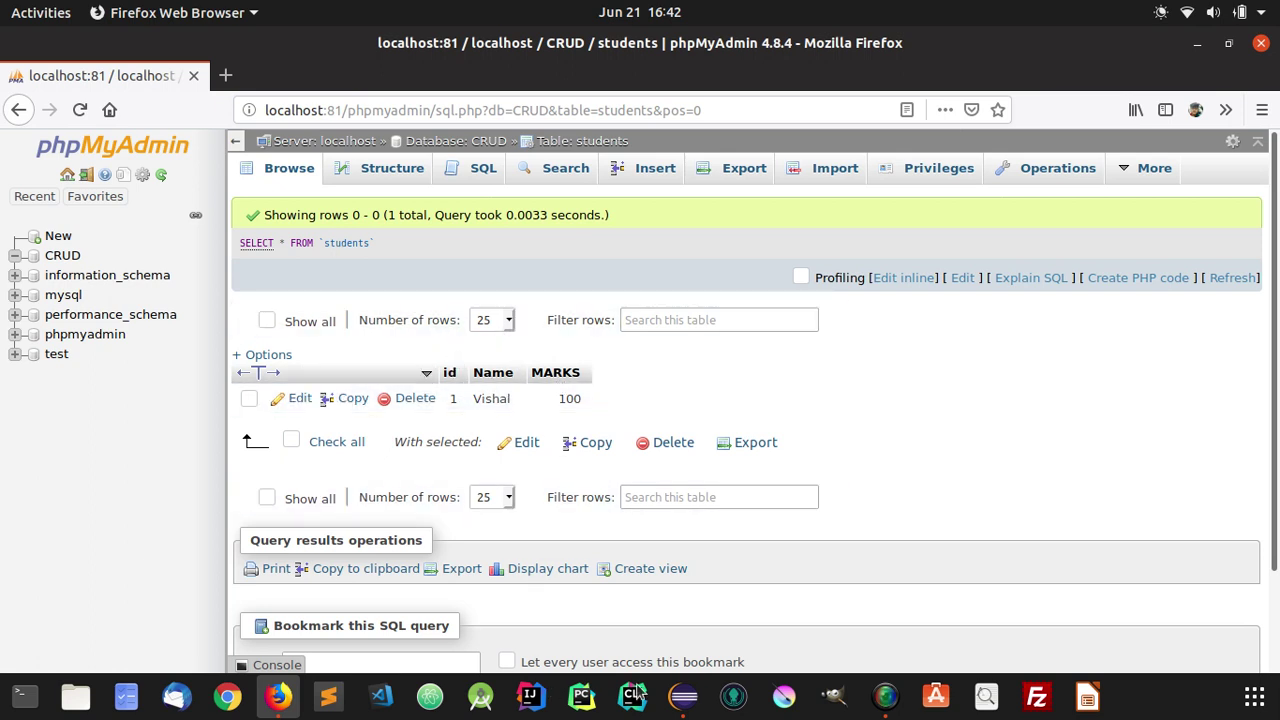
click(680, 696)
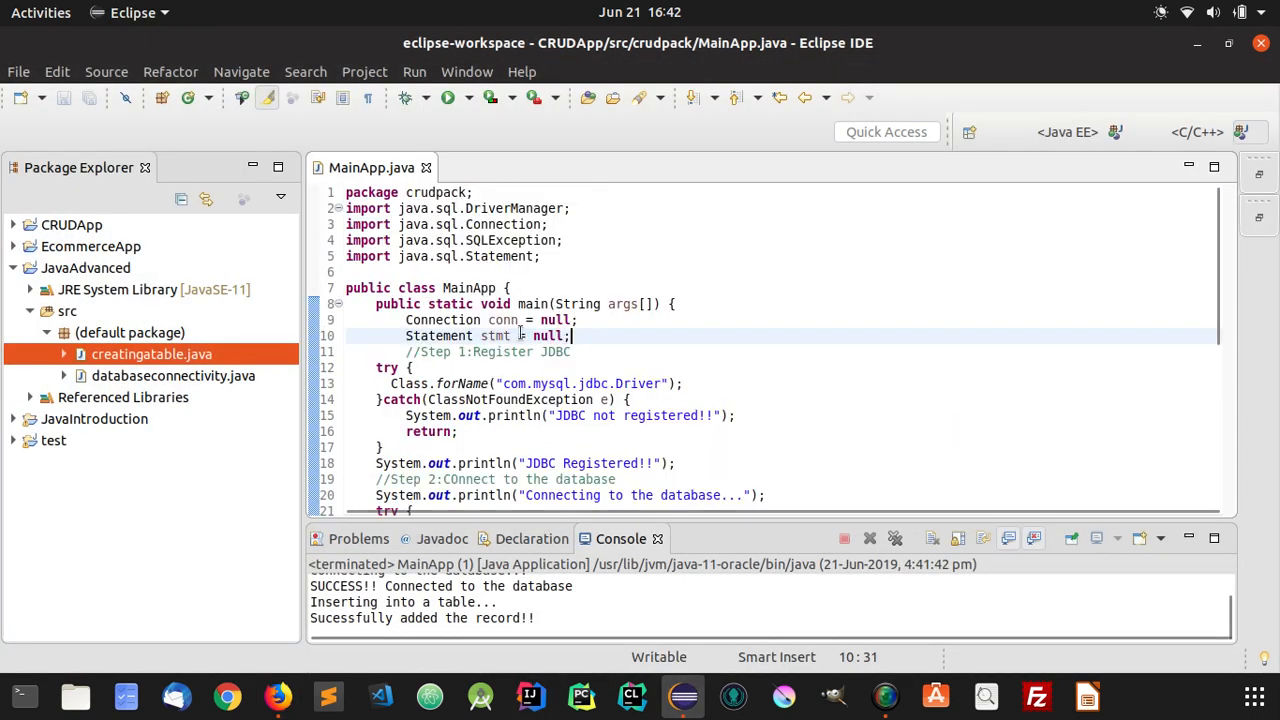
scroll(down, 3)
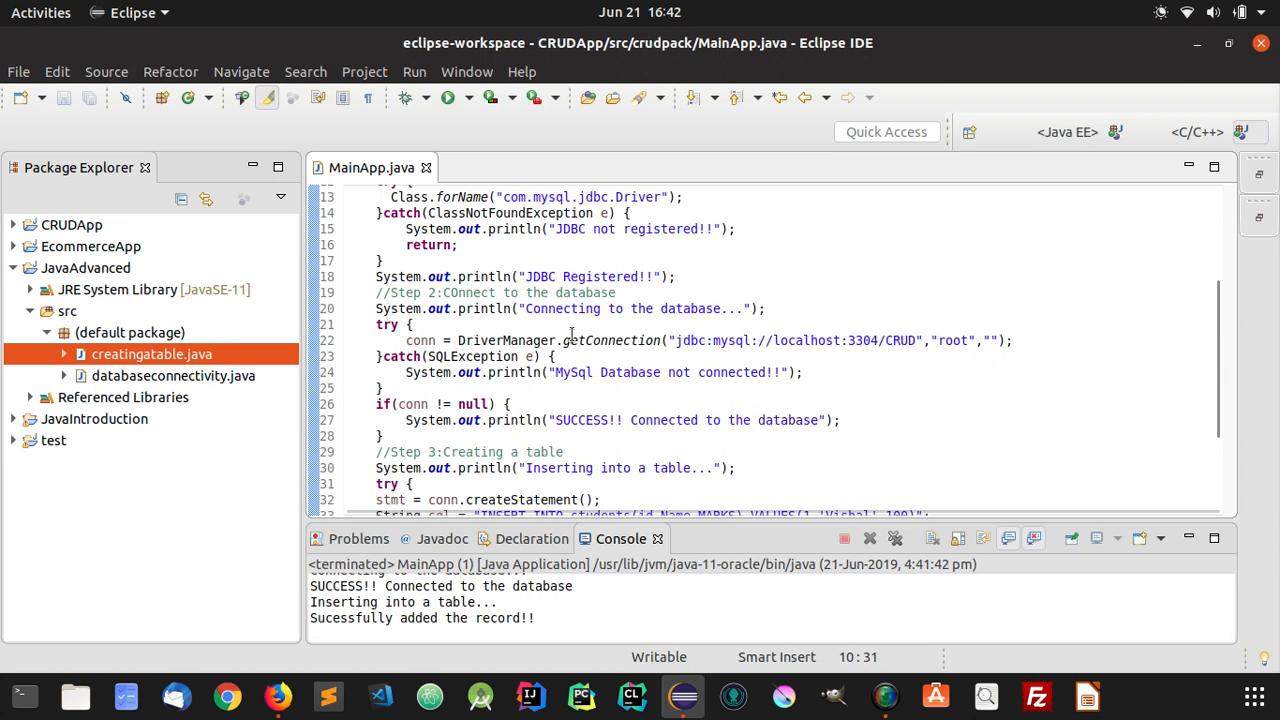
scroll(down, 3)
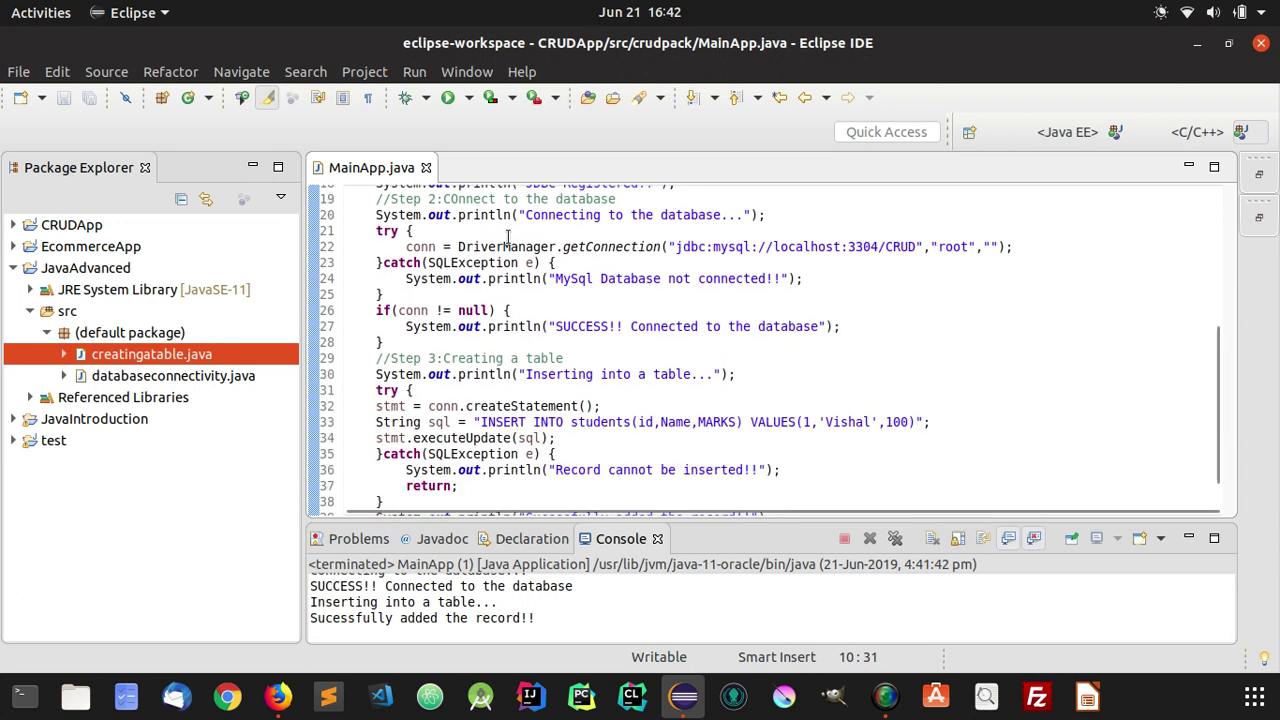
mouse_move(520, 374)
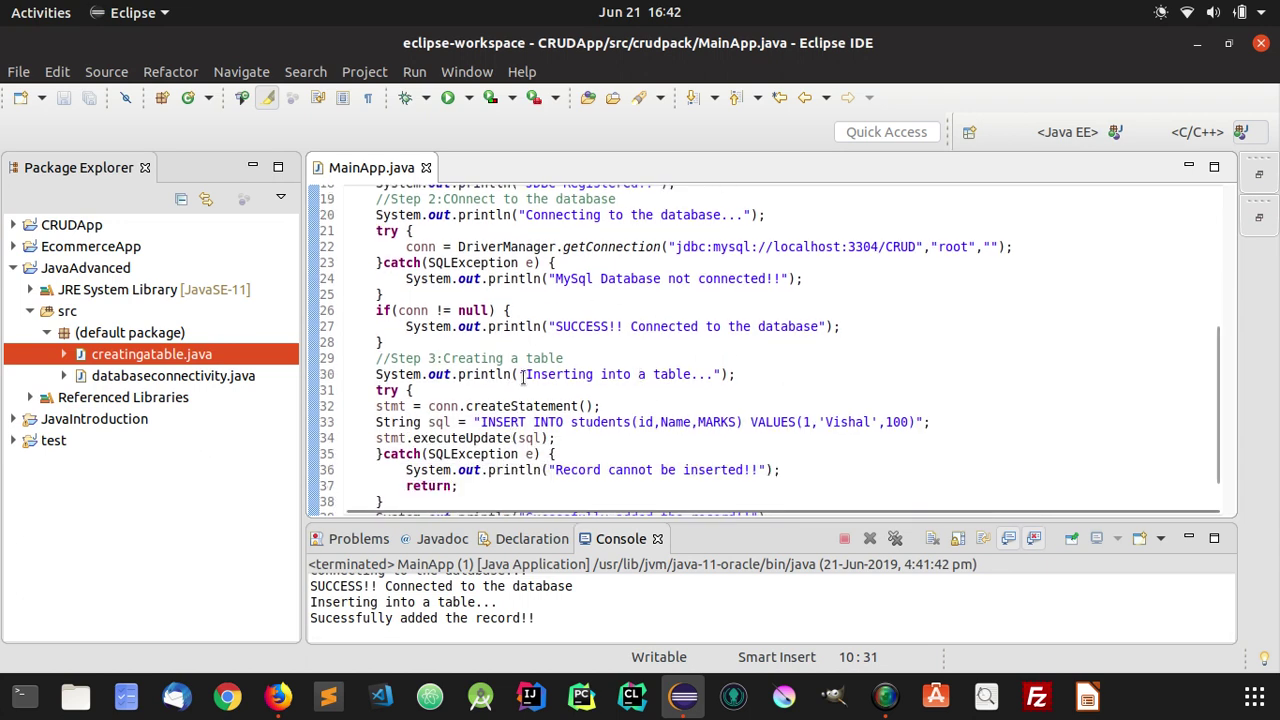
scroll(down, 3)
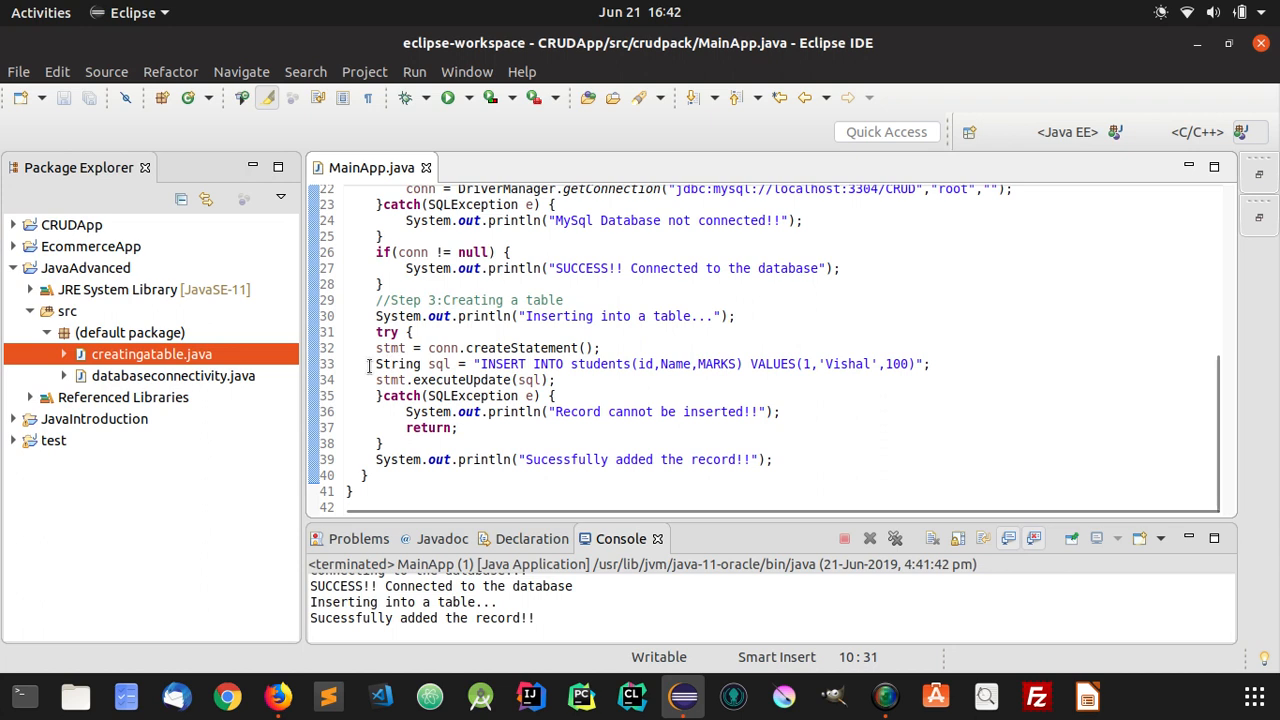
click(938, 364)
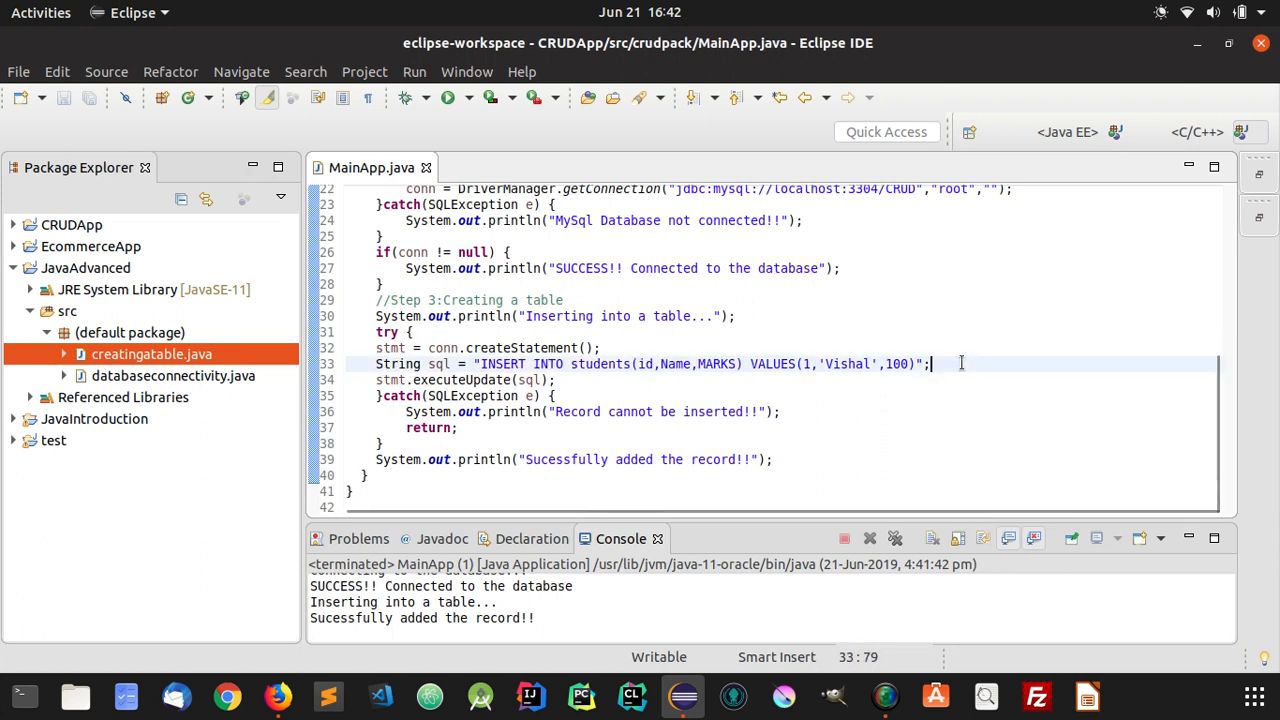
mouse_move(828, 396)
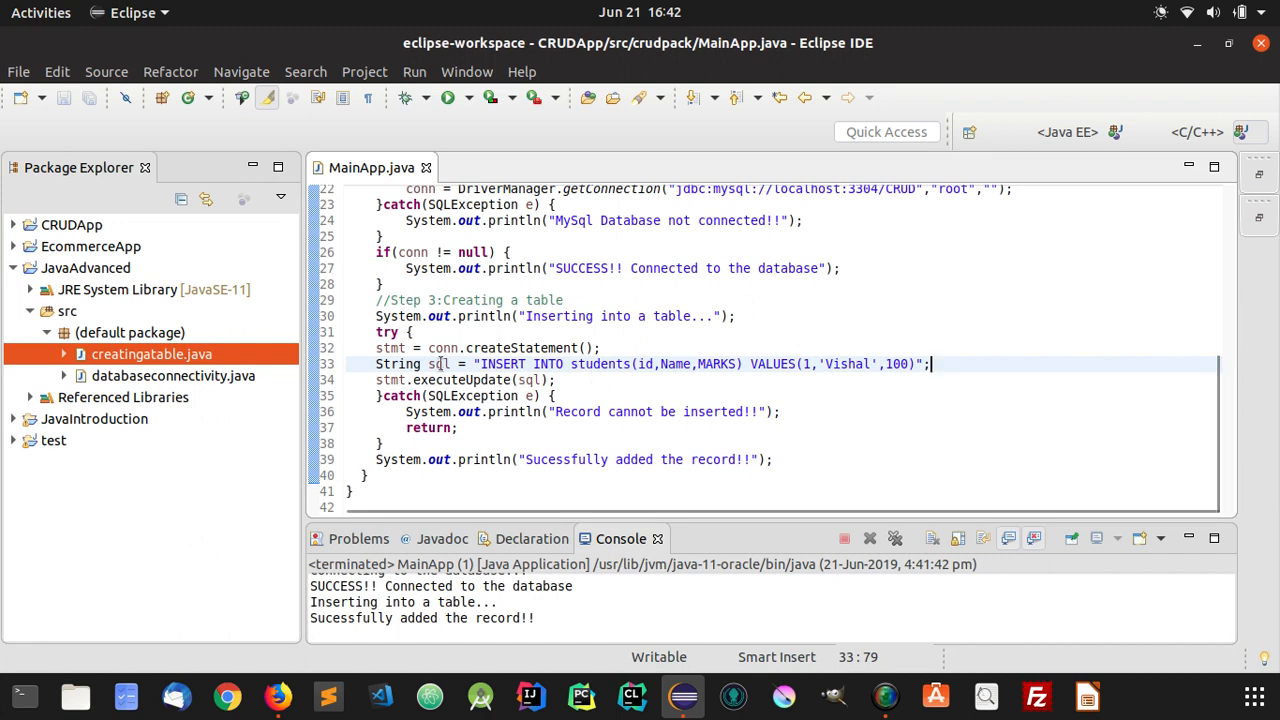
mouse_move(660, 364)
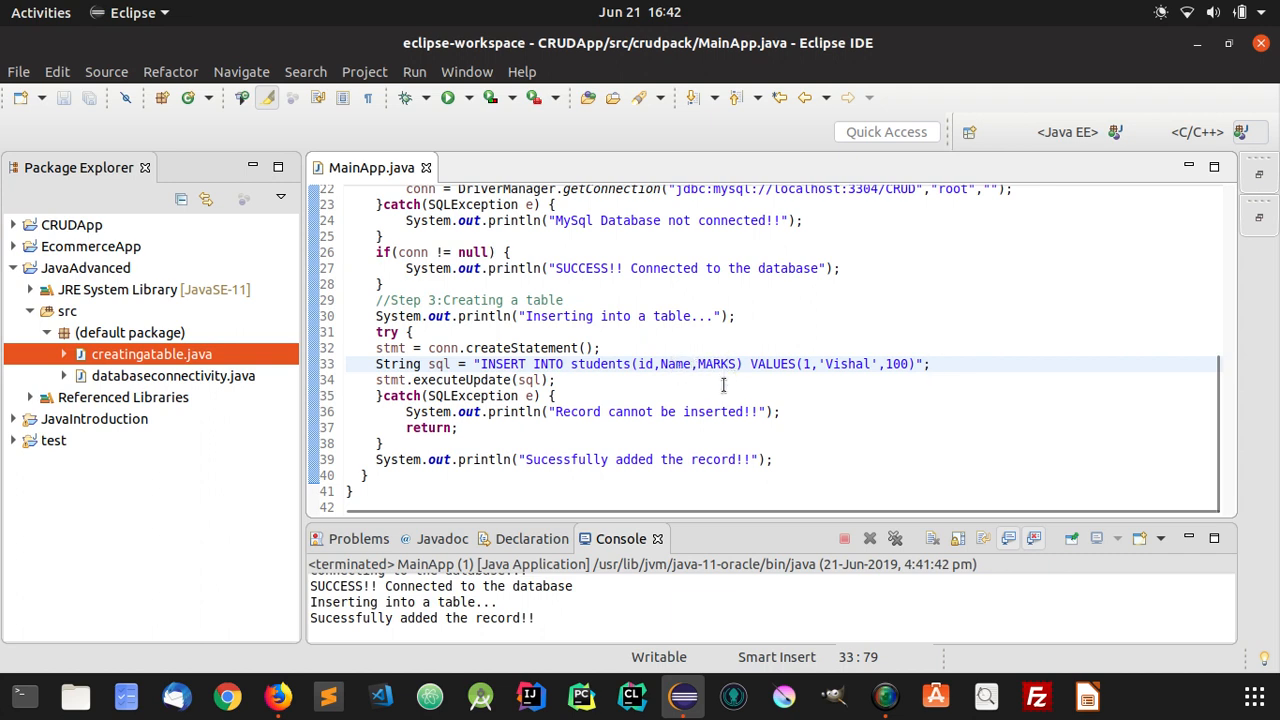
mouse_move(654, 390)
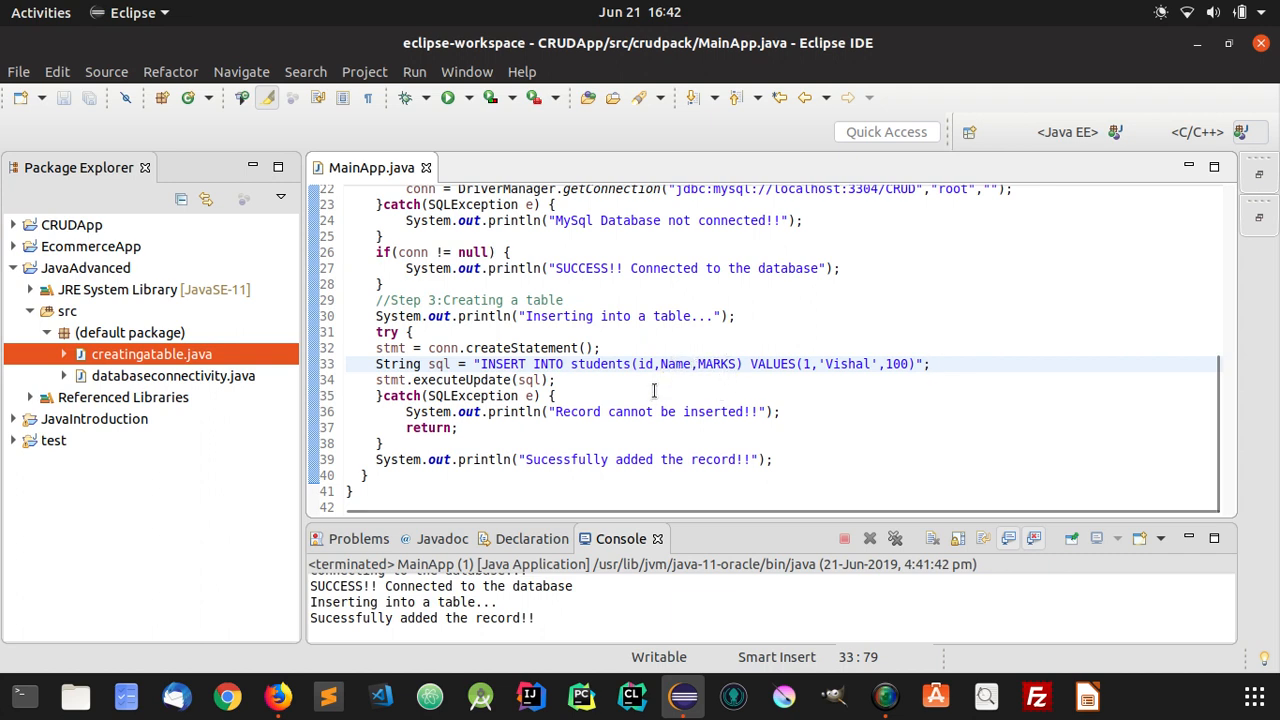